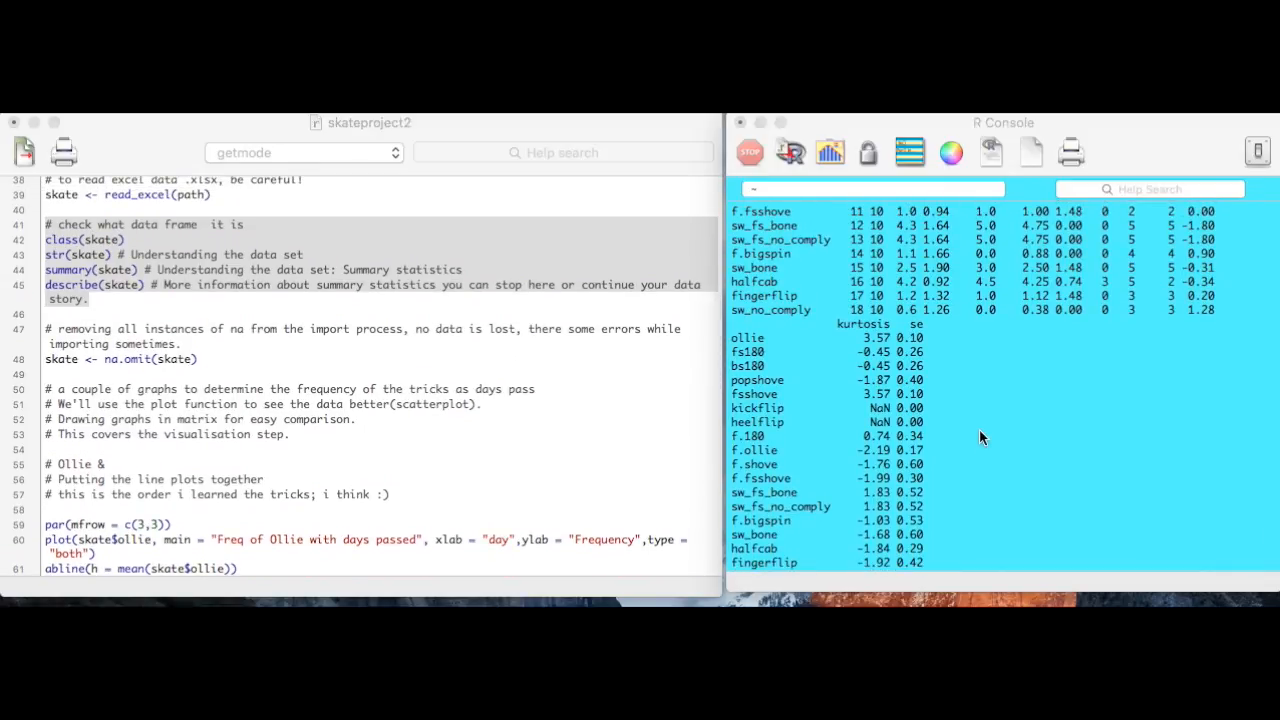
# Select the par(mfrow) grid line and six trick plot commands (lines 59–71) and bring them into the R Console
pyautogui.scroll(-3)
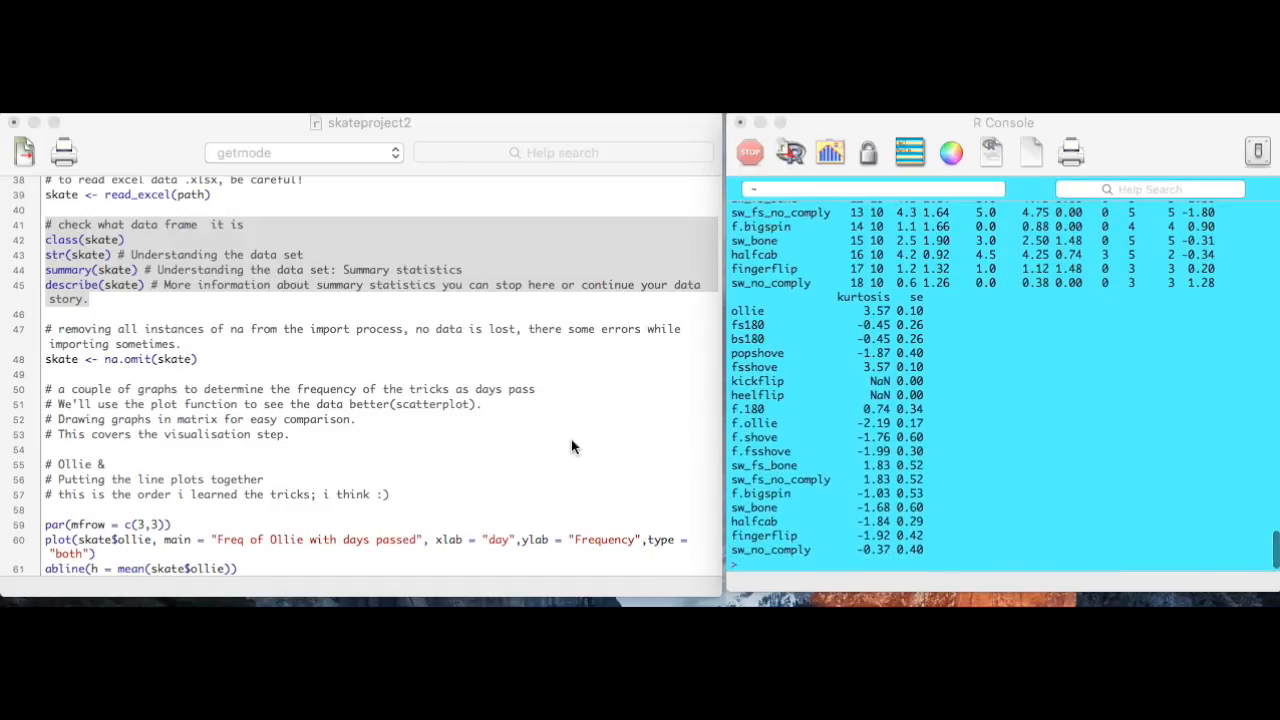
pyautogui.scroll(-3)
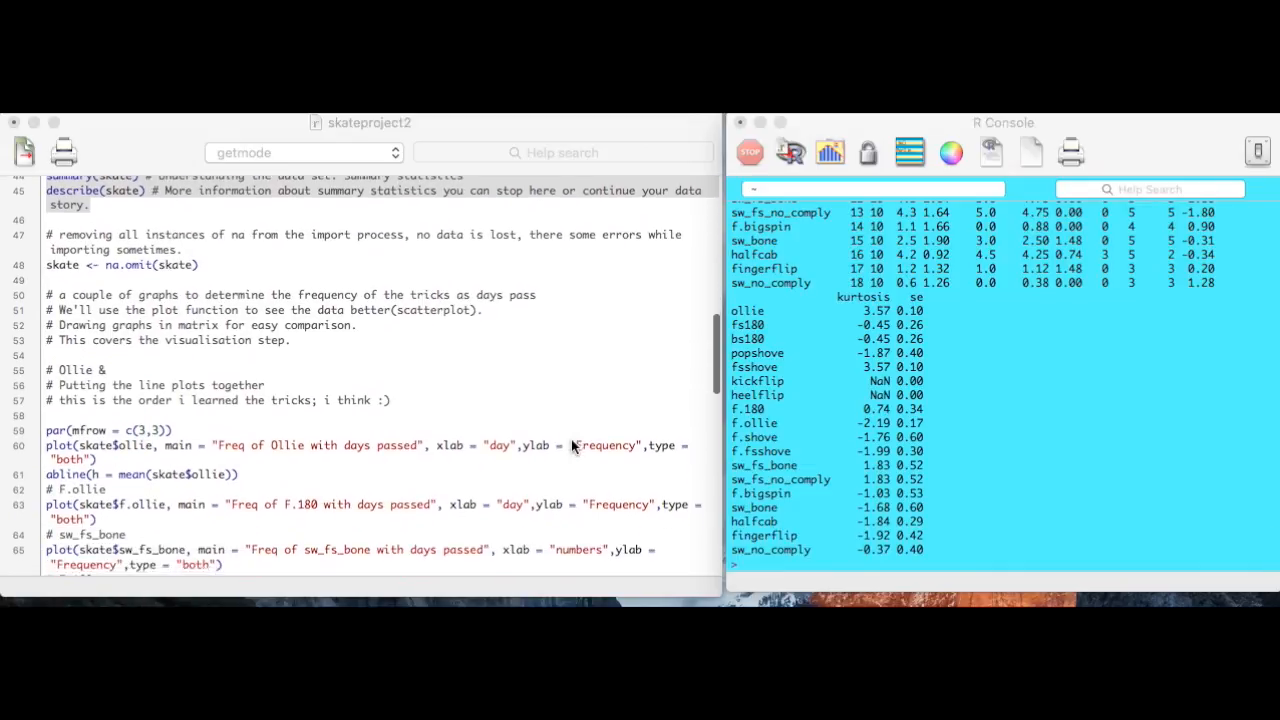
pyautogui.scroll(-3)
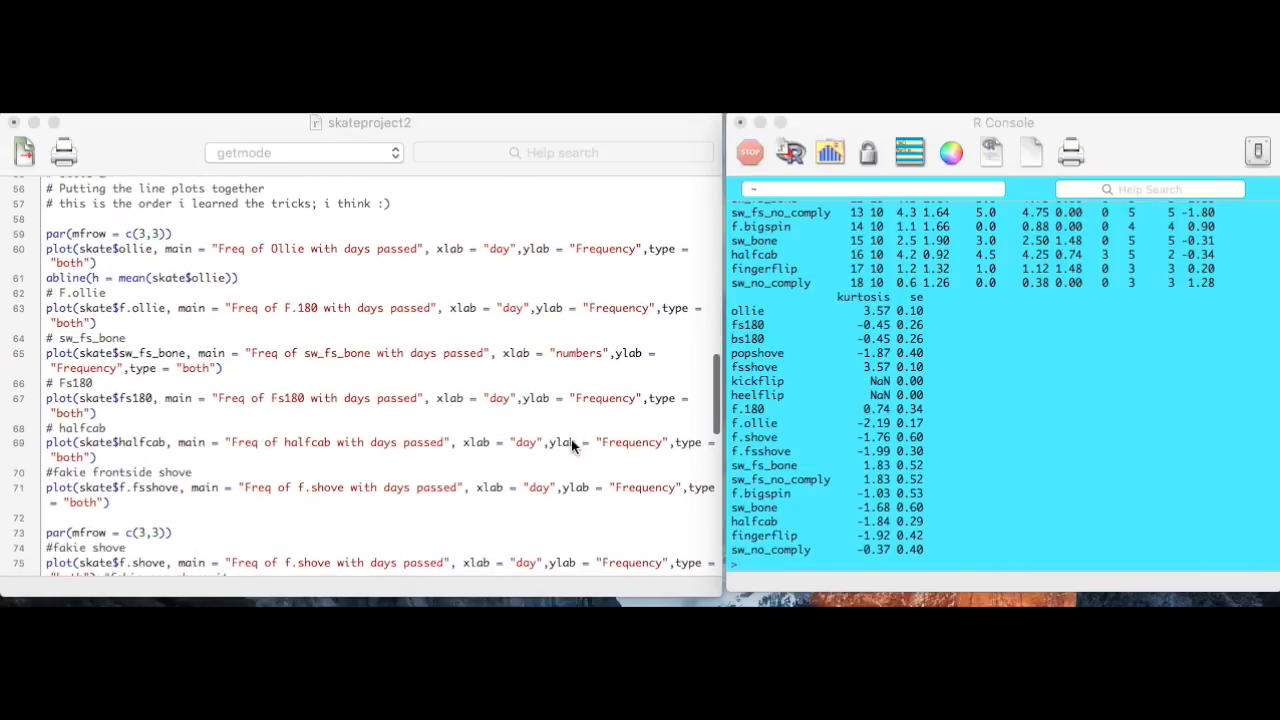
pyautogui.moveTo(336, 388)
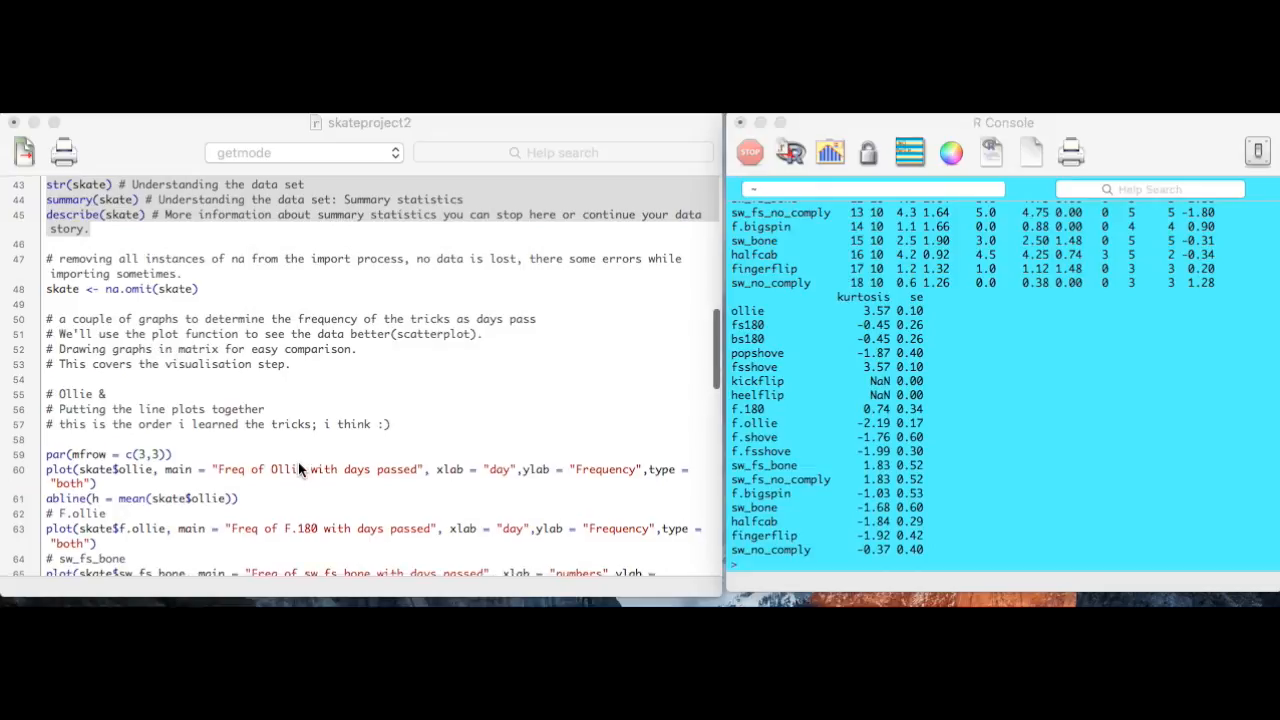
pyautogui.scroll(-3)
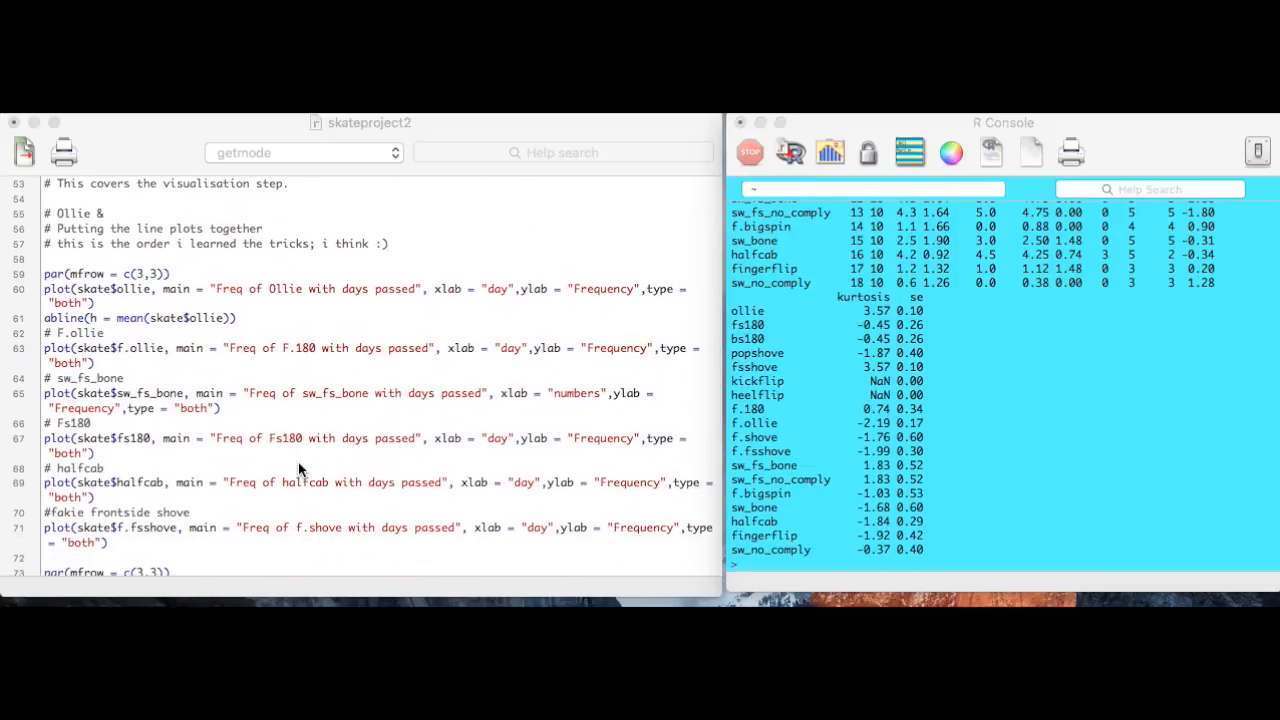
pyautogui.scroll(-3)
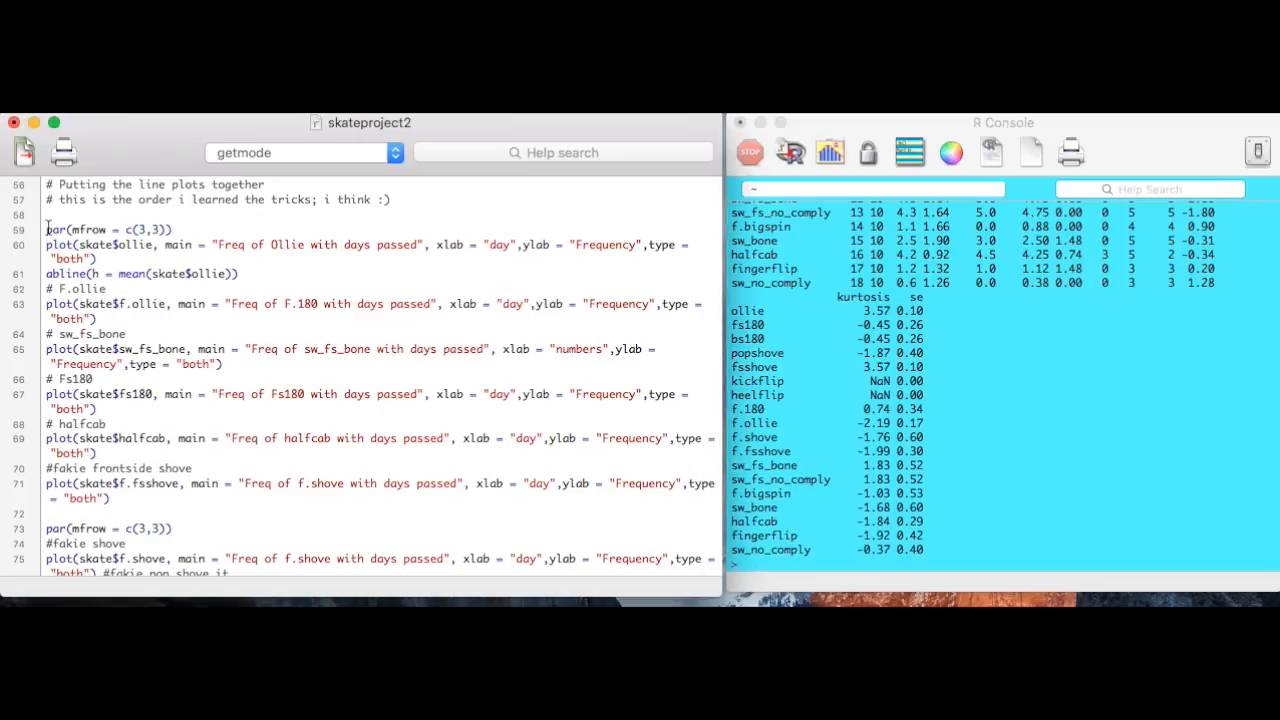
pyautogui.moveTo(46, 228); pyautogui.dragTo(236, 348)
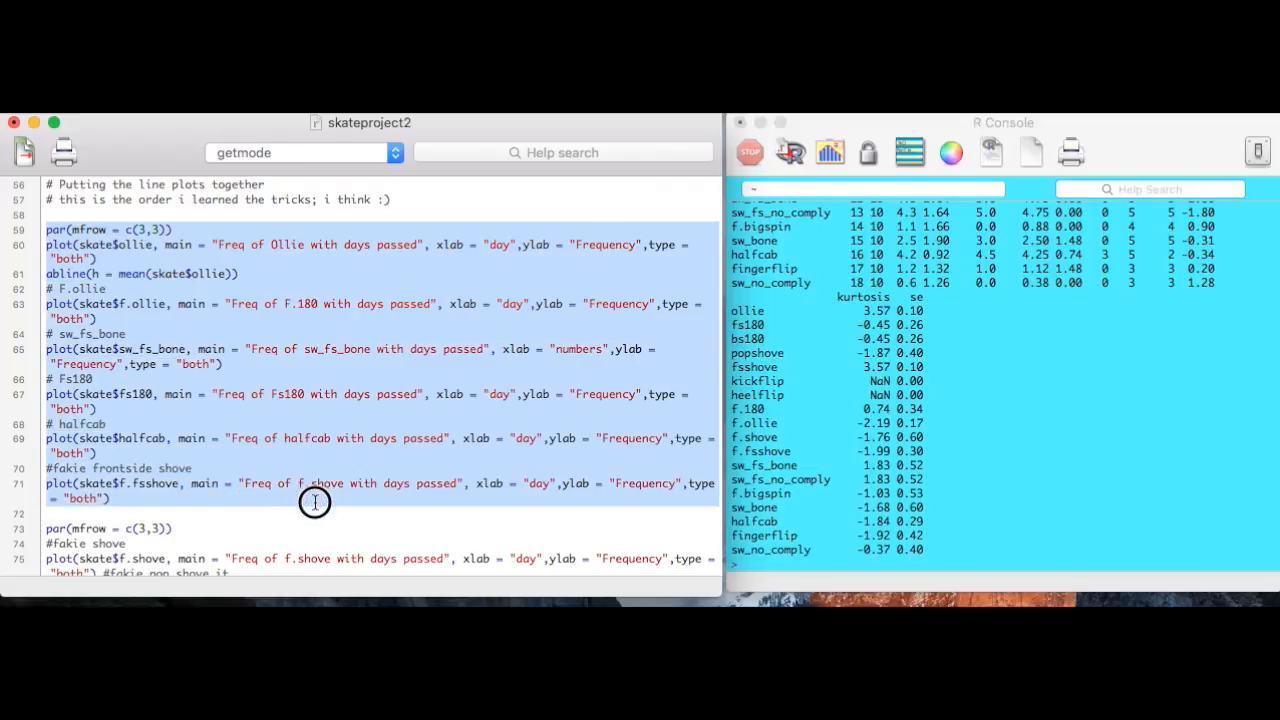
pyautogui.moveTo(220, 288)
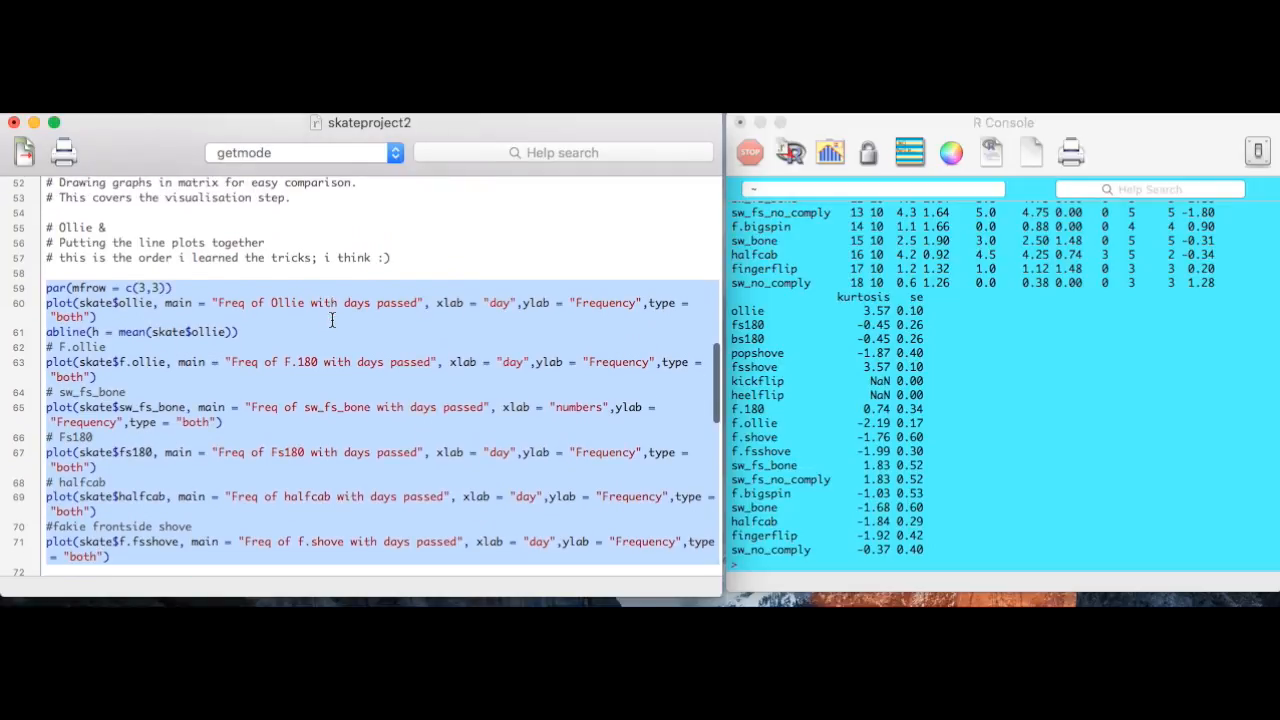
pyautogui.scroll(-3)
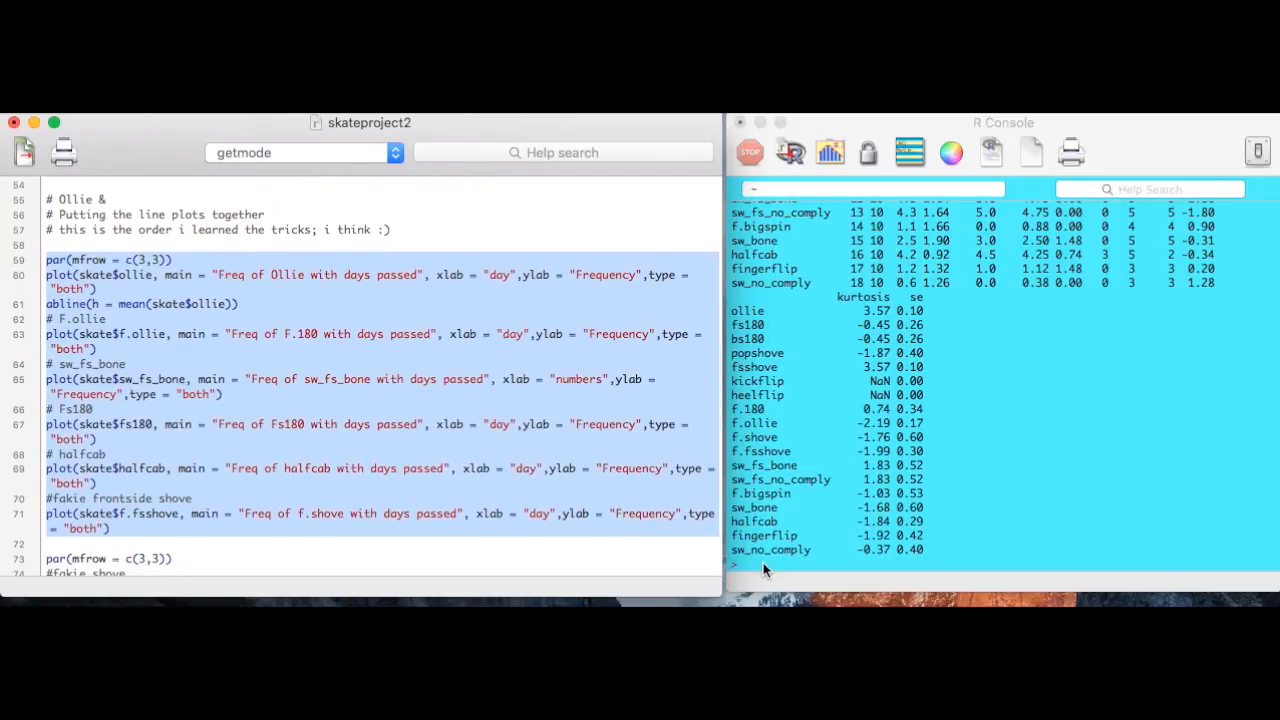
pyautogui.click(1002, 122)
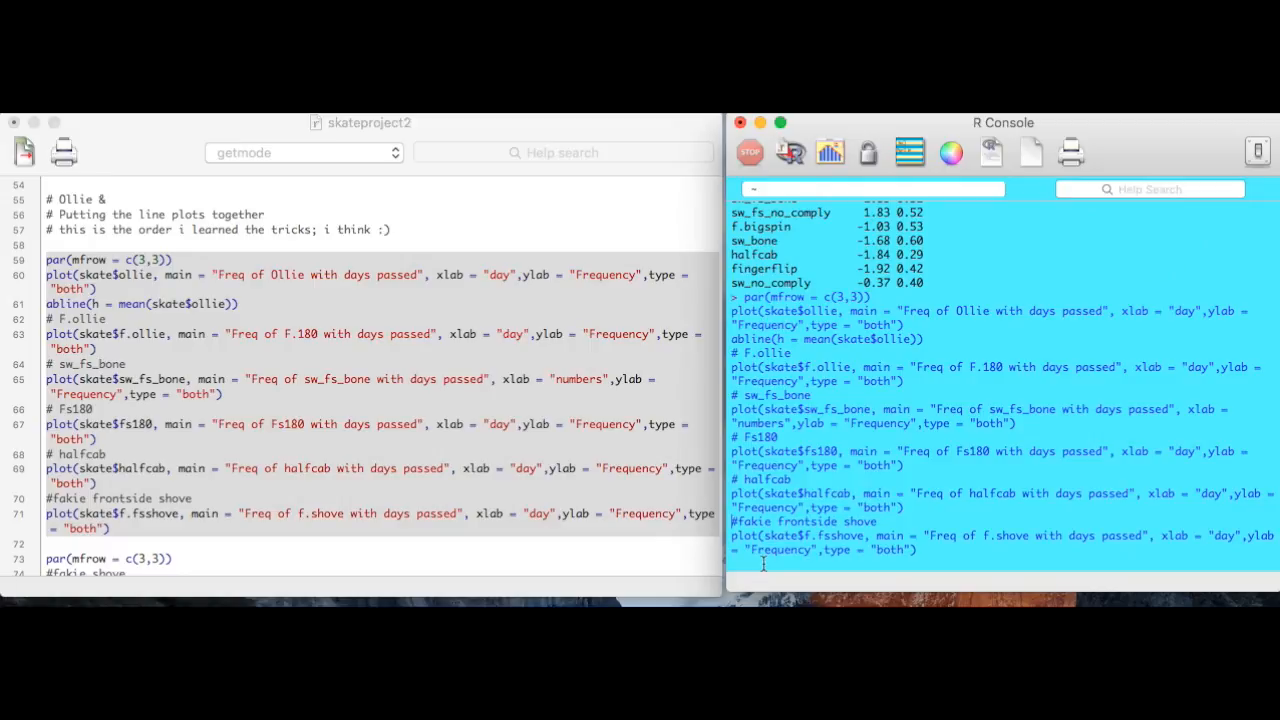
pyautogui.press('Enter')
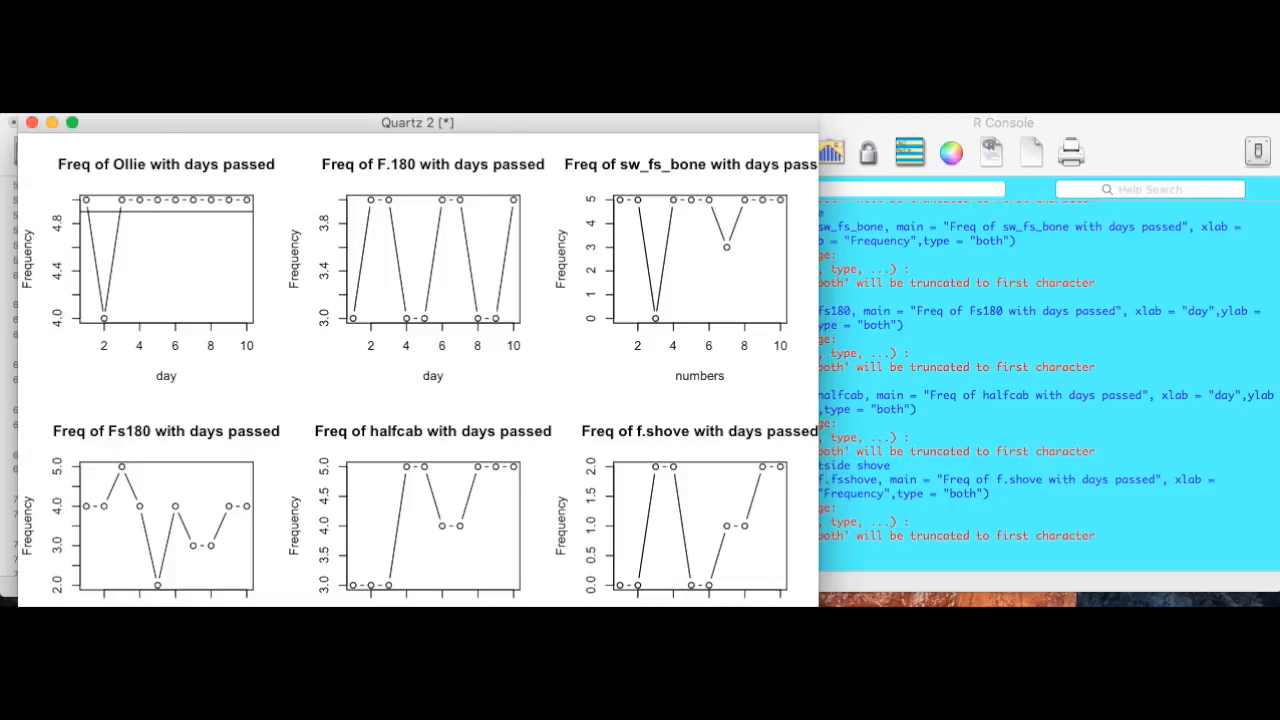
pyautogui.moveTo(208, 222)
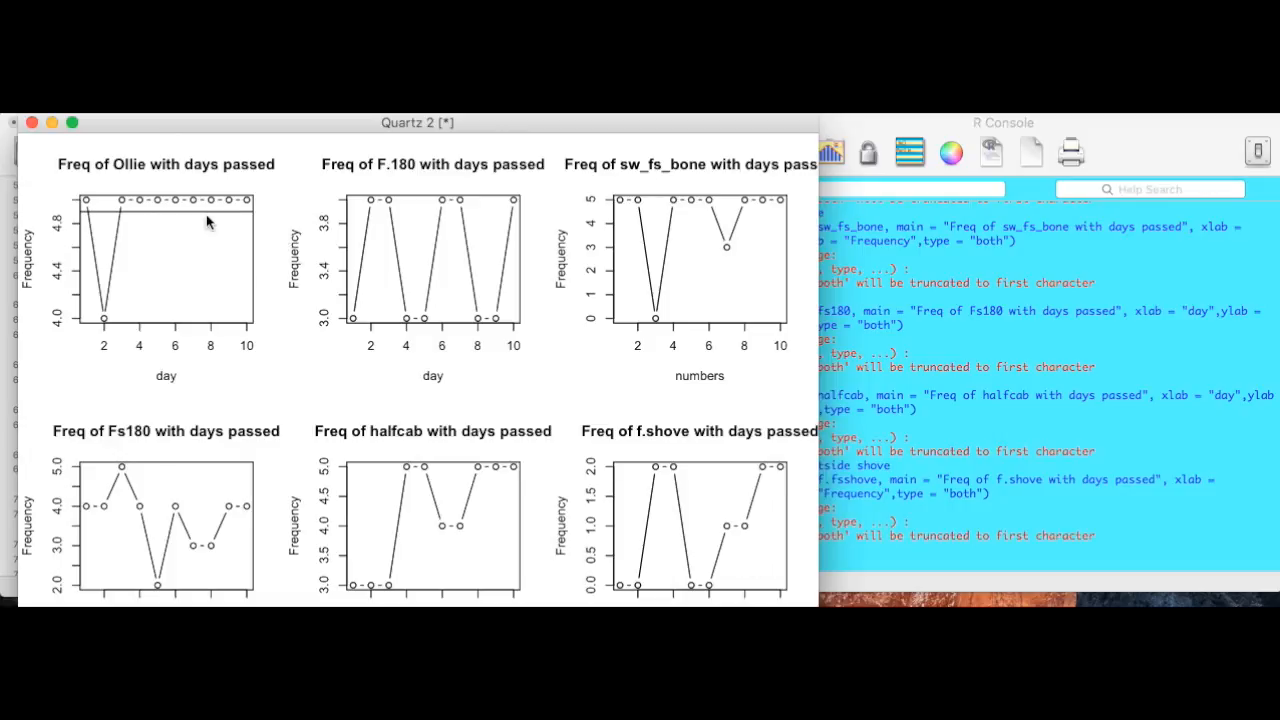
pyautogui.moveTo(88, 204)
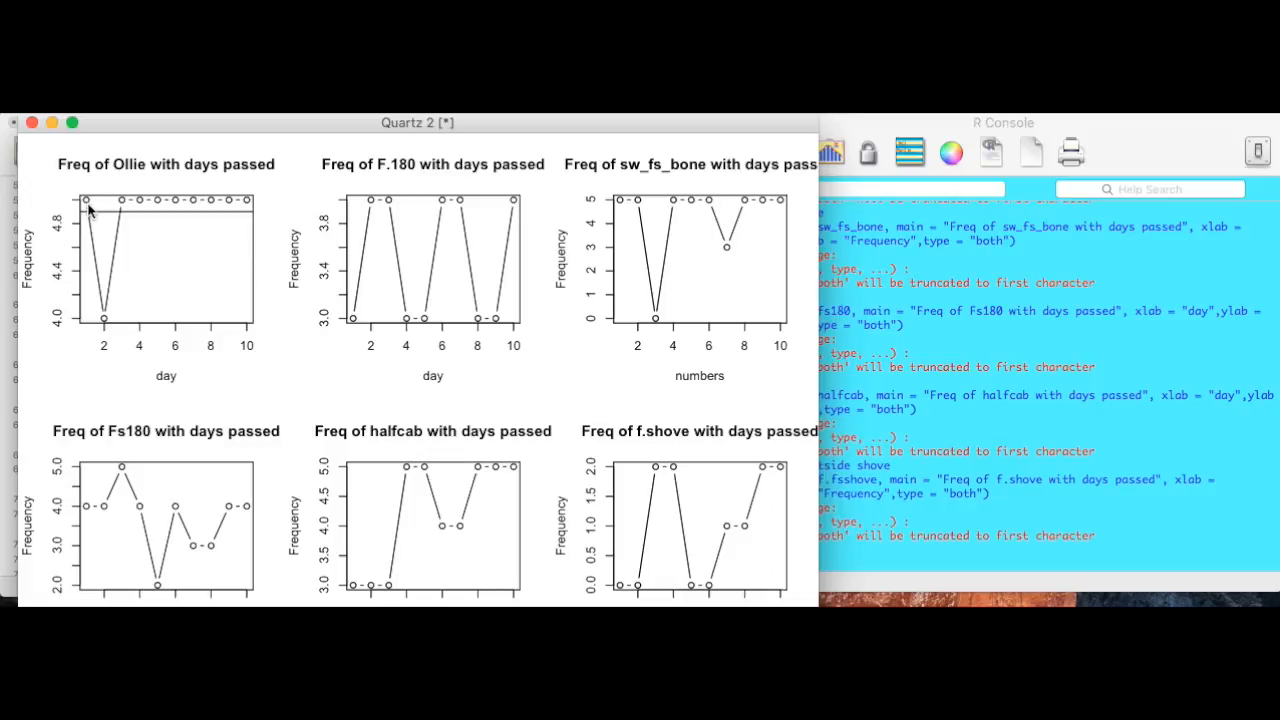
pyautogui.moveTo(112, 324)
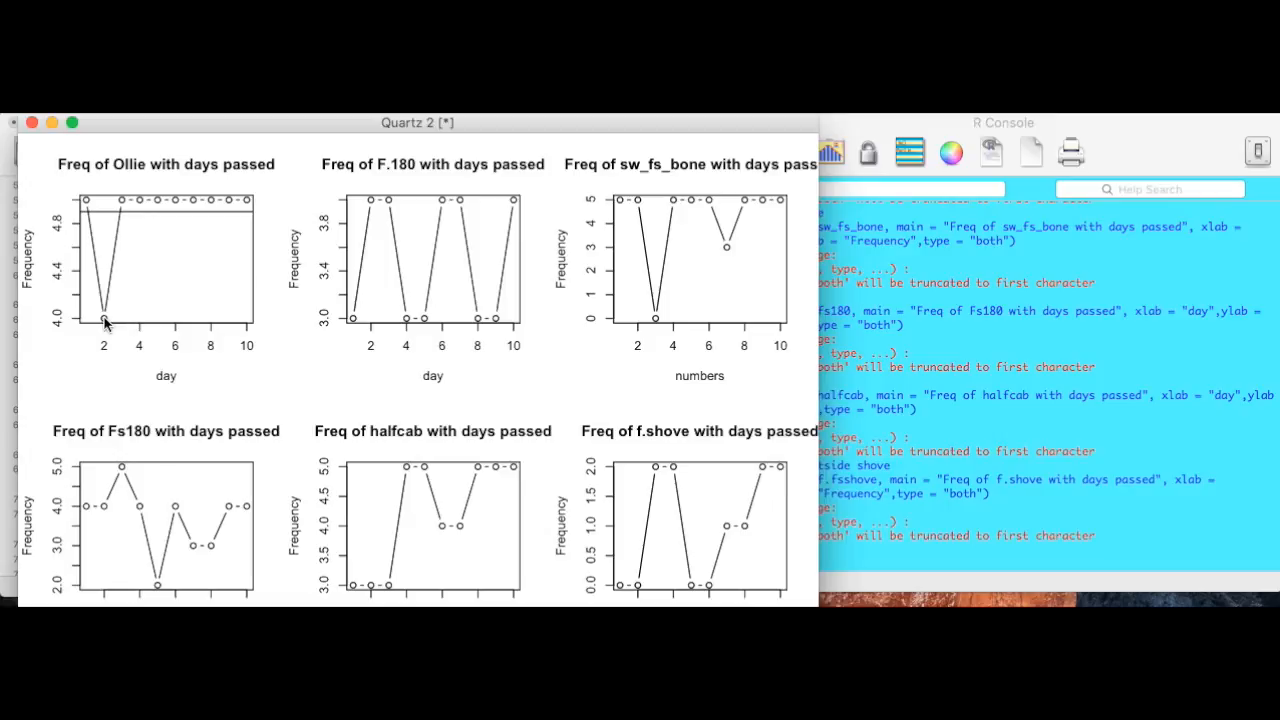
pyautogui.moveTo(114, 212)
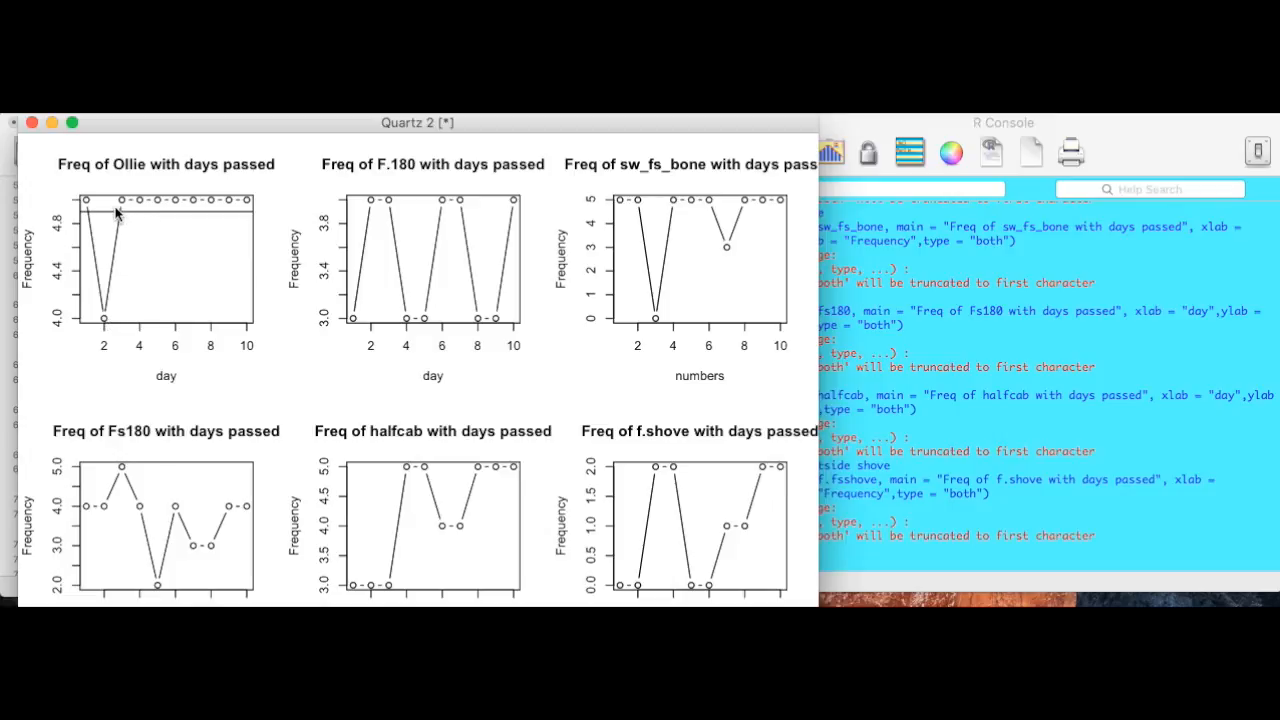
pyautogui.moveTo(126, 206)
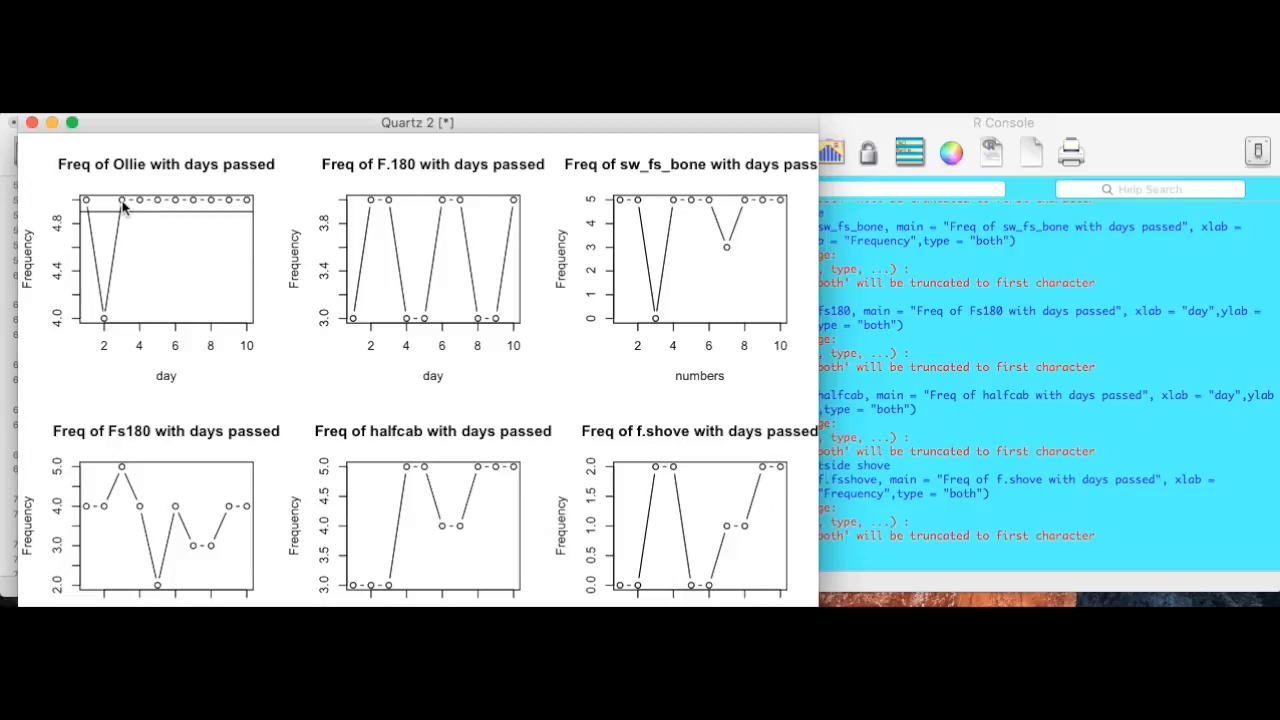
pyautogui.moveTo(200, 212)
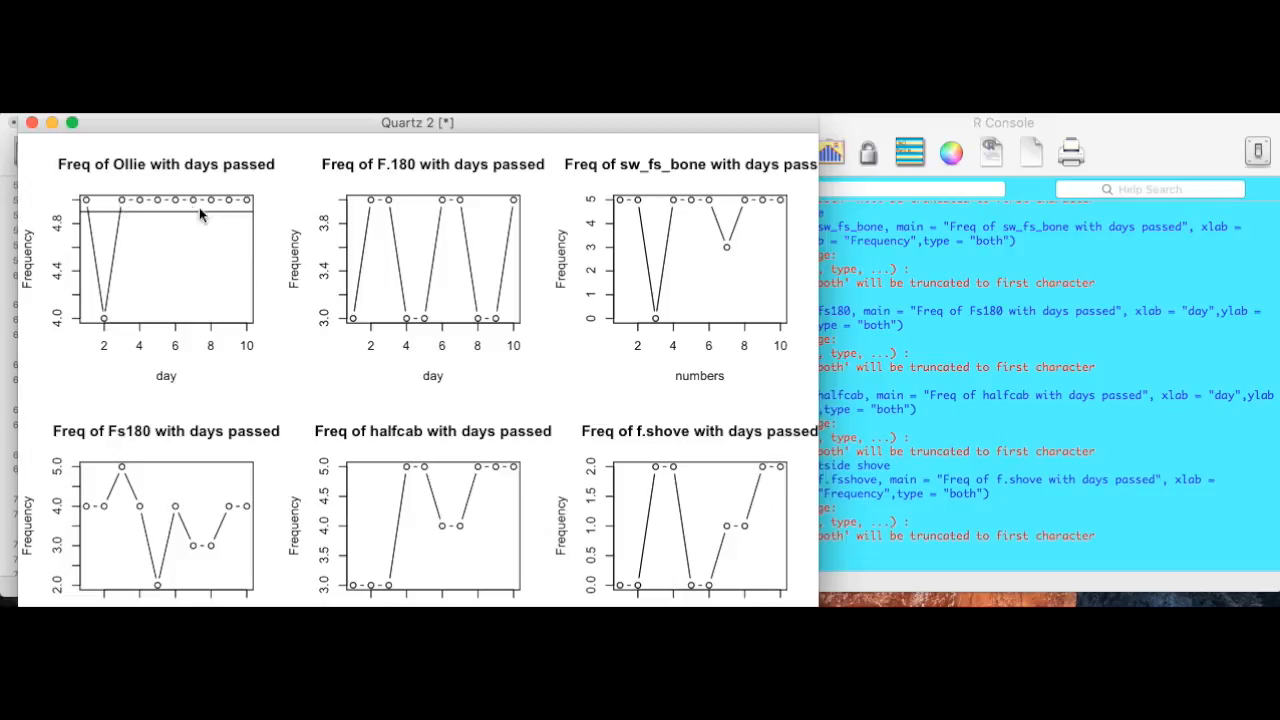
pyautogui.moveTo(176, 252)
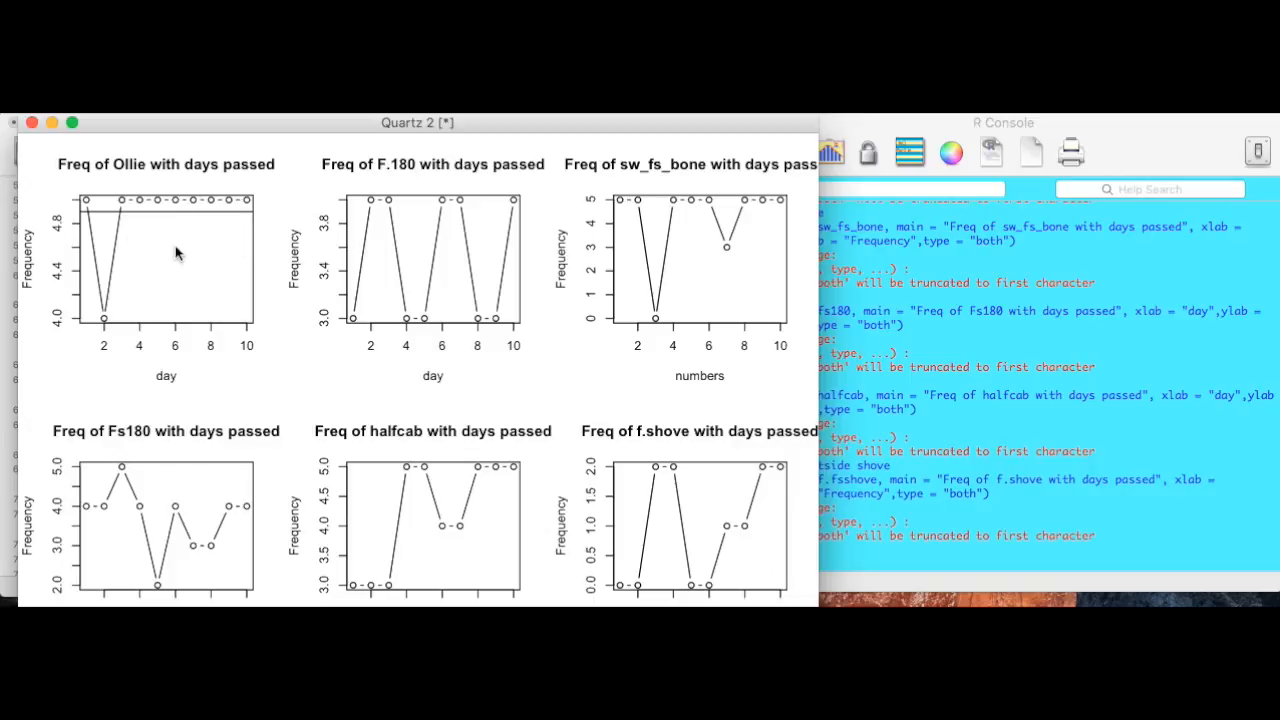
pyautogui.moveTo(154, 260)
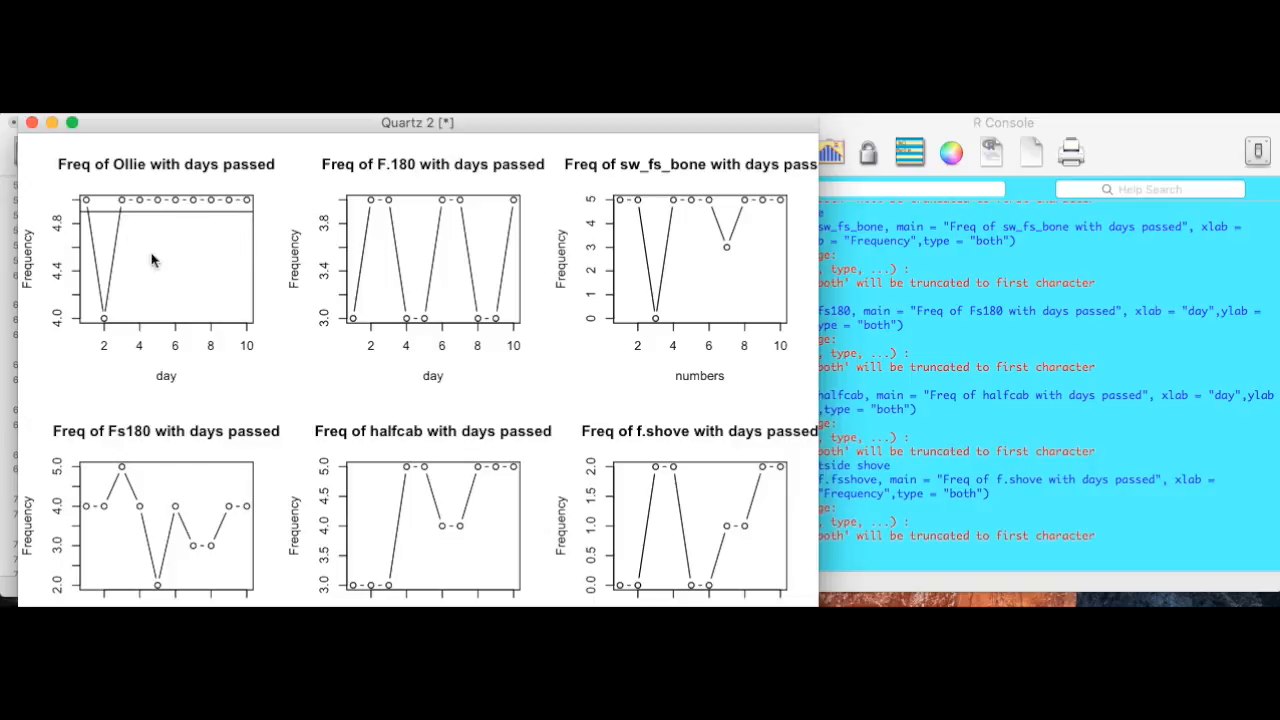
pyautogui.moveTo(124, 190)
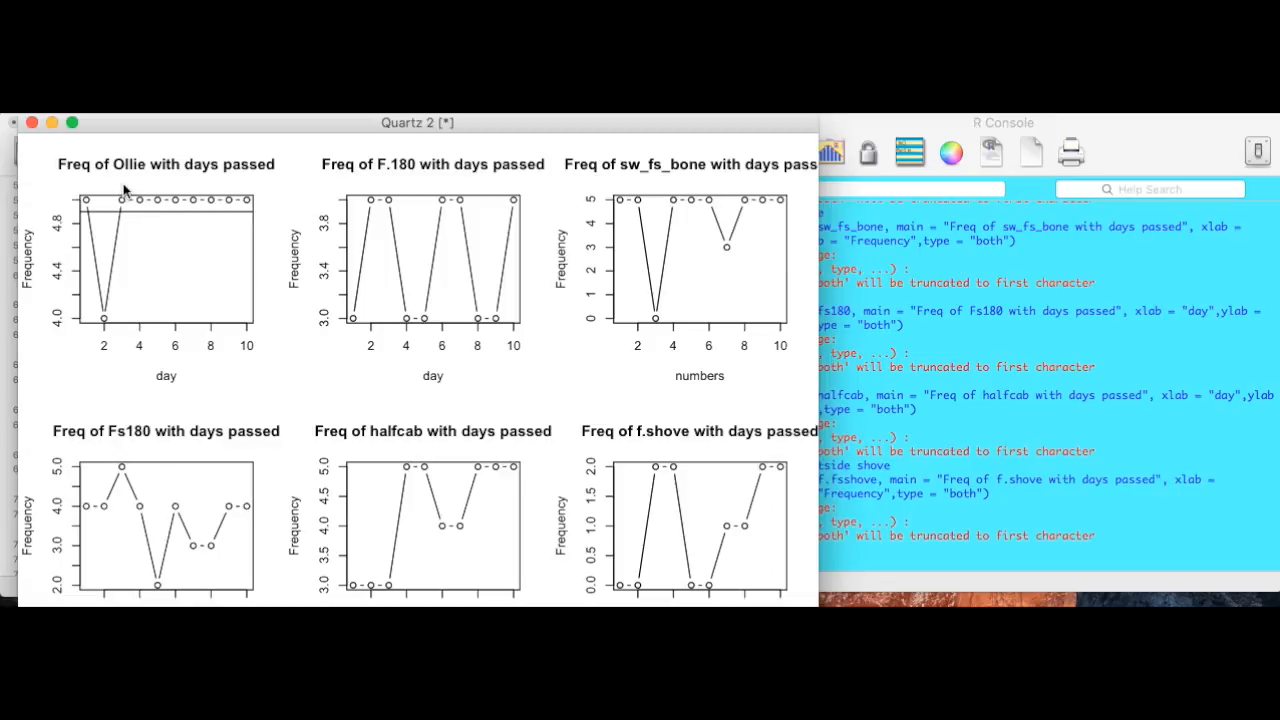
pyautogui.moveTo(120, 204)
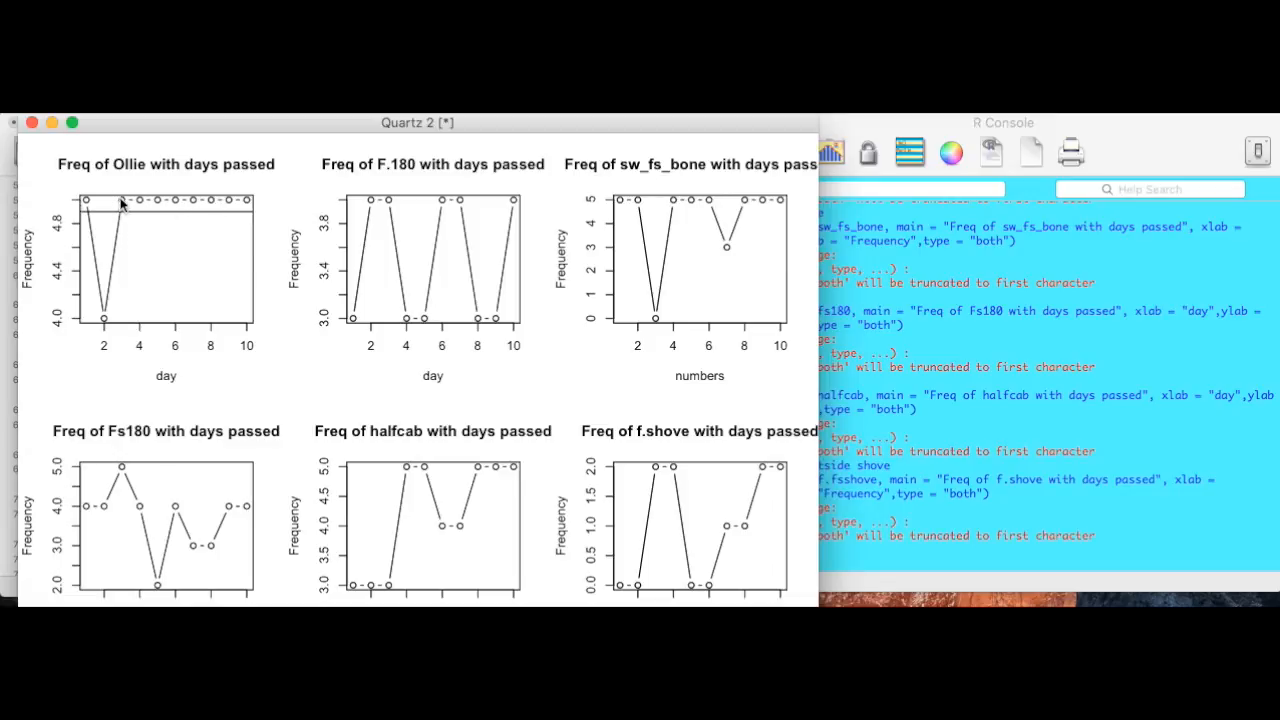
pyautogui.moveTo(182, 216)
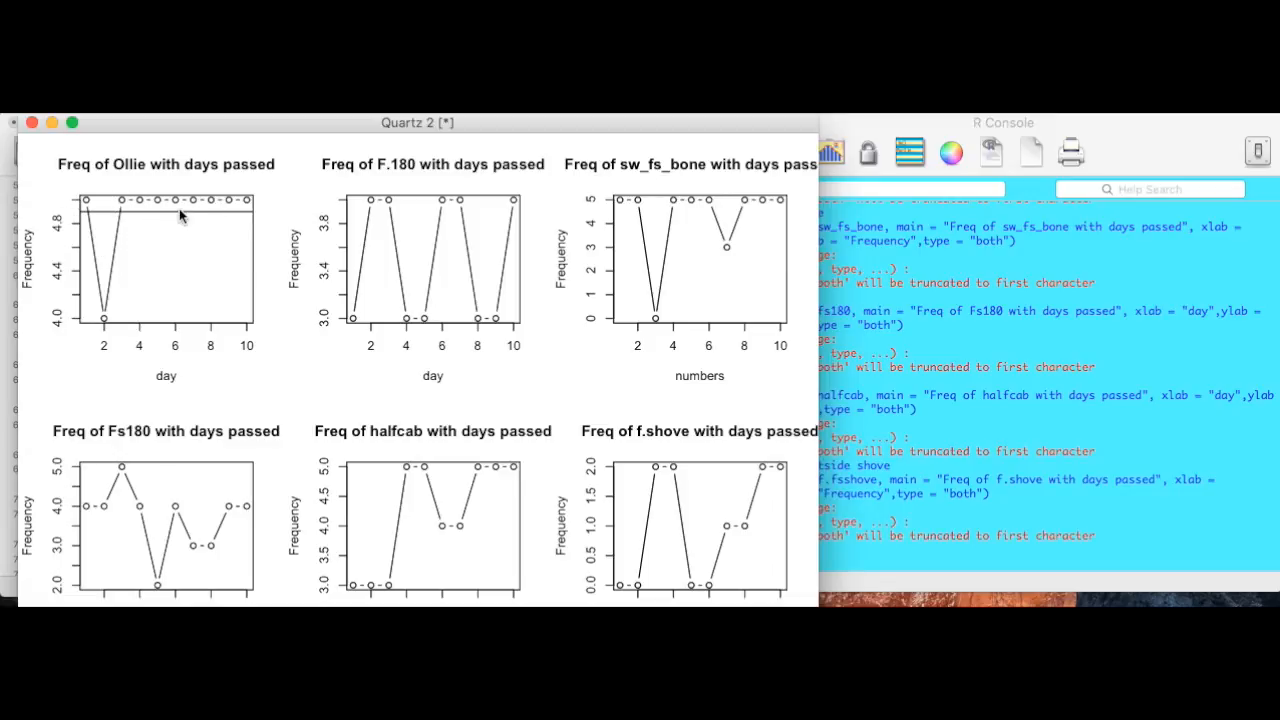
pyautogui.moveTo(168, 348)
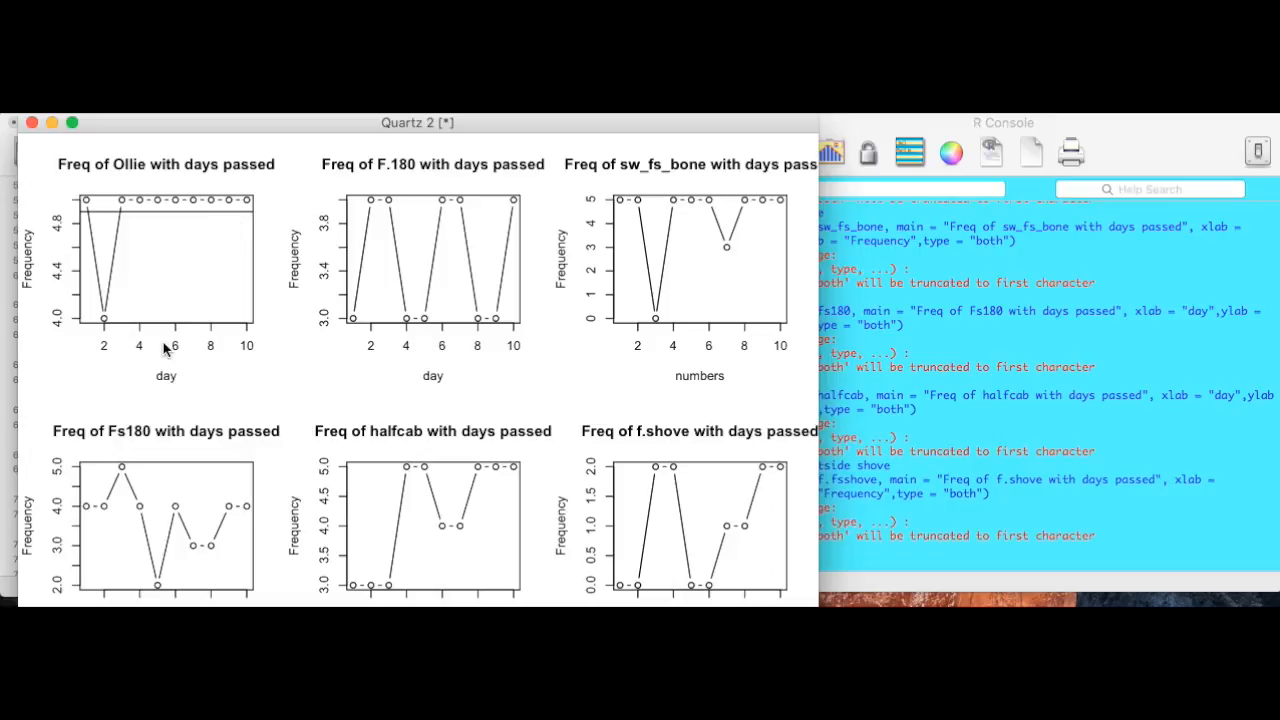
pyautogui.moveTo(170, 346)
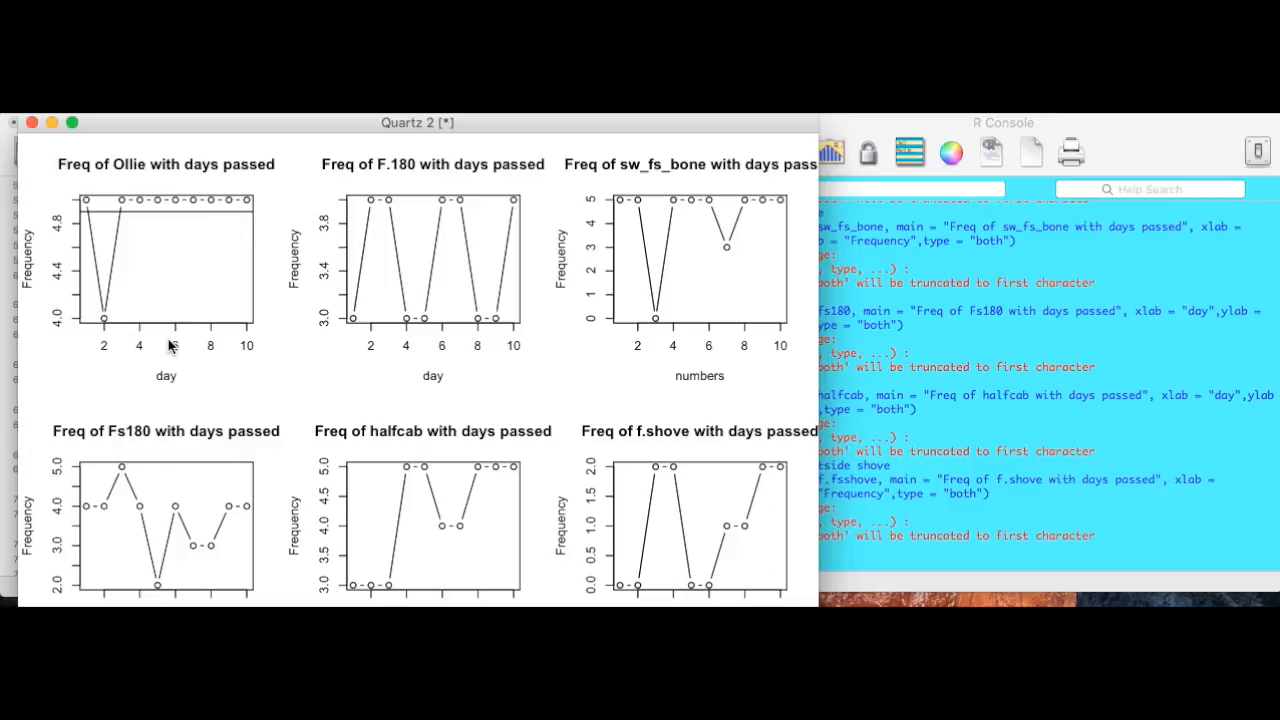
pyautogui.moveTo(130, 224)
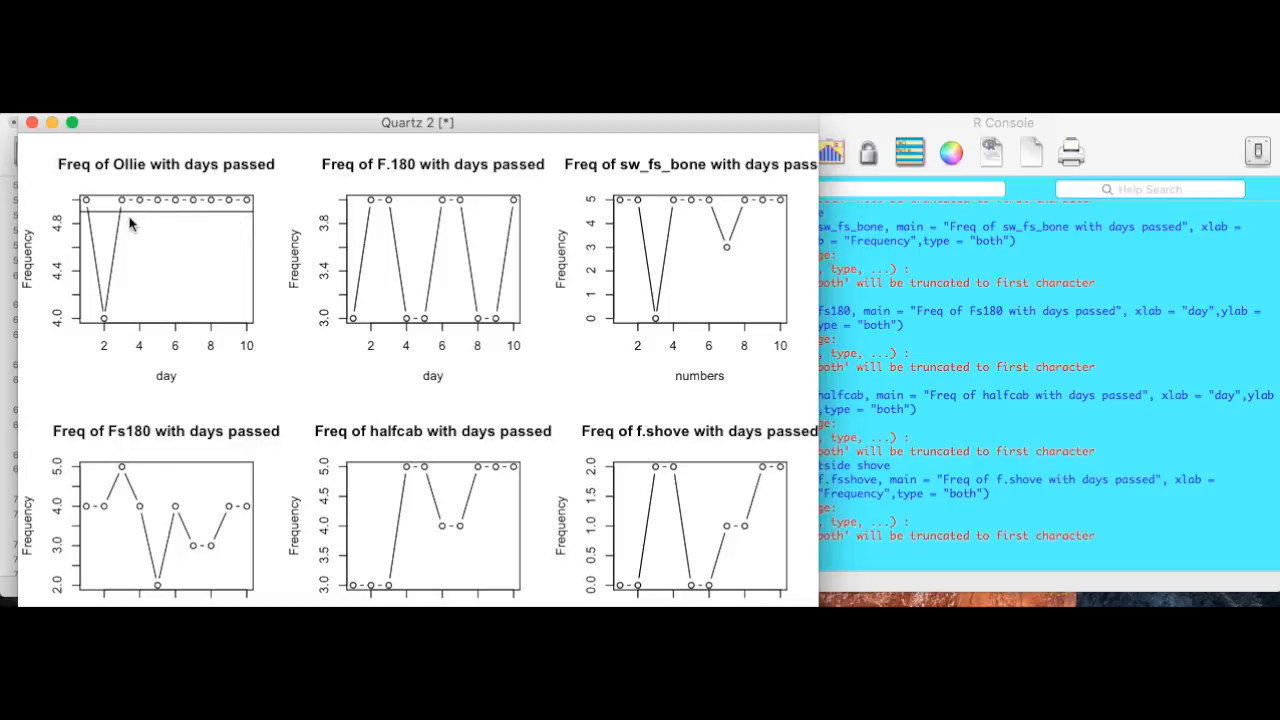
pyautogui.moveTo(156, 242)
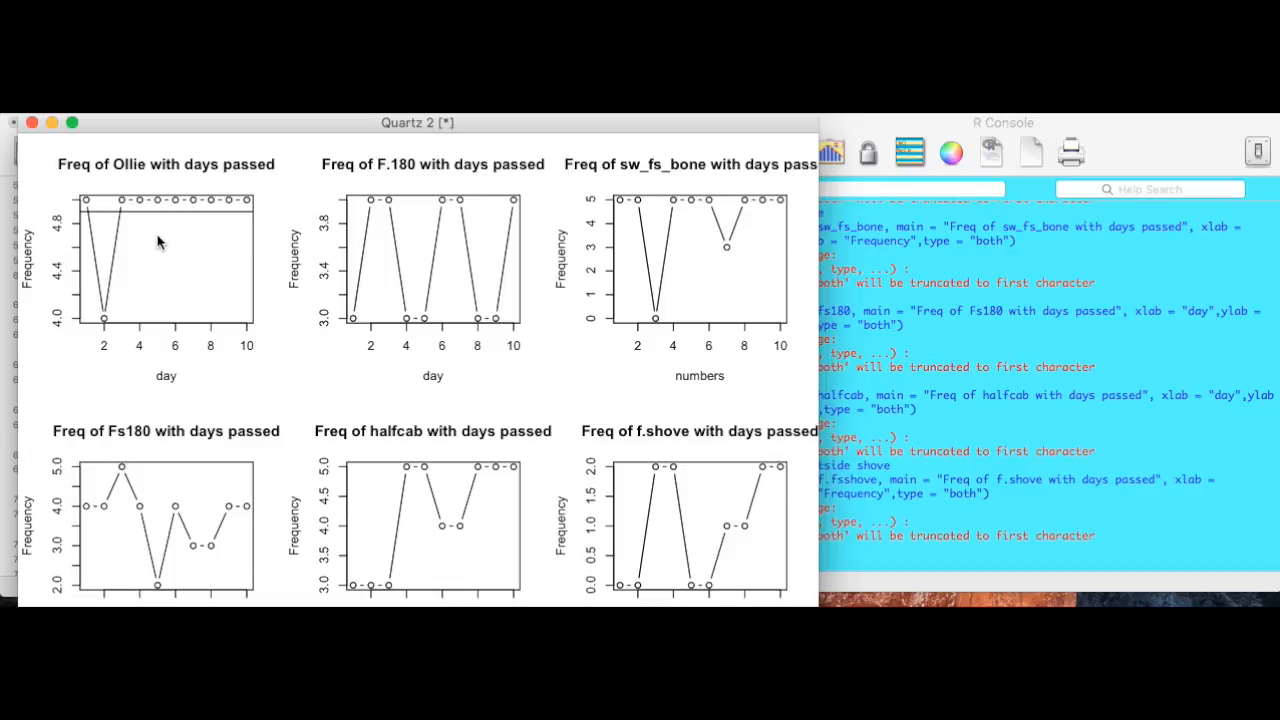
pyautogui.moveTo(164, 252)
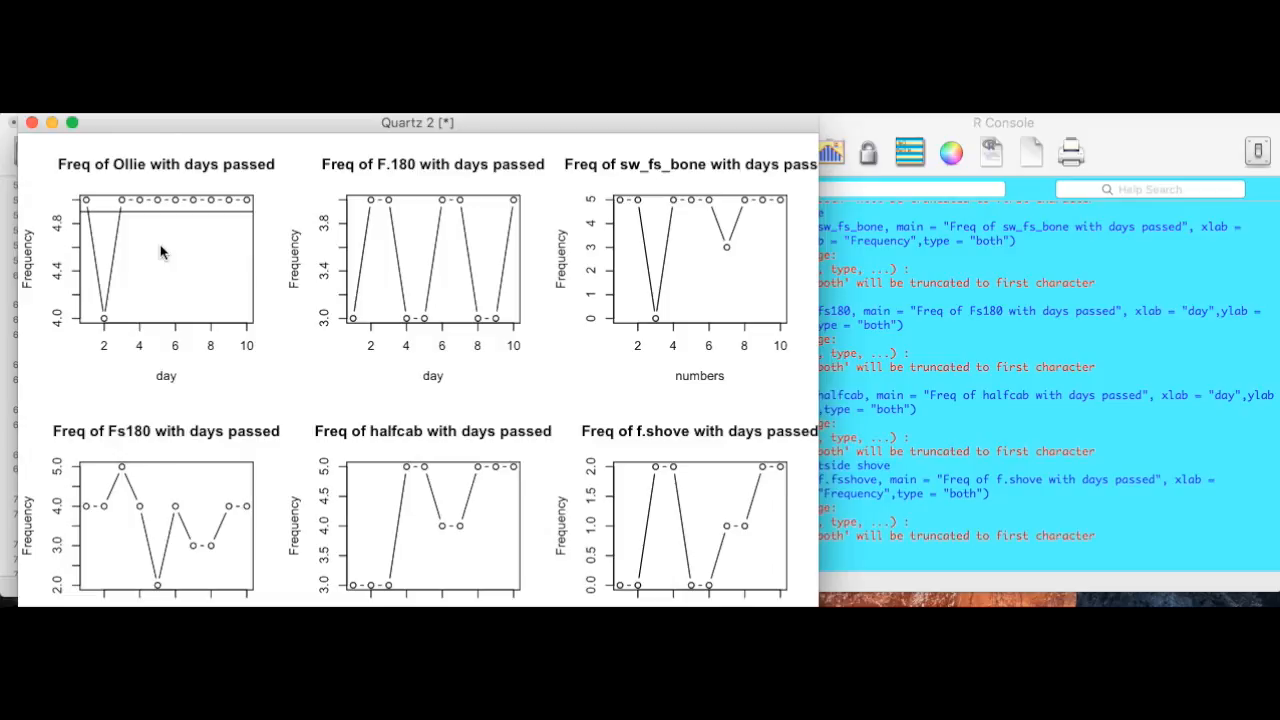
pyautogui.moveTo(424, 254)
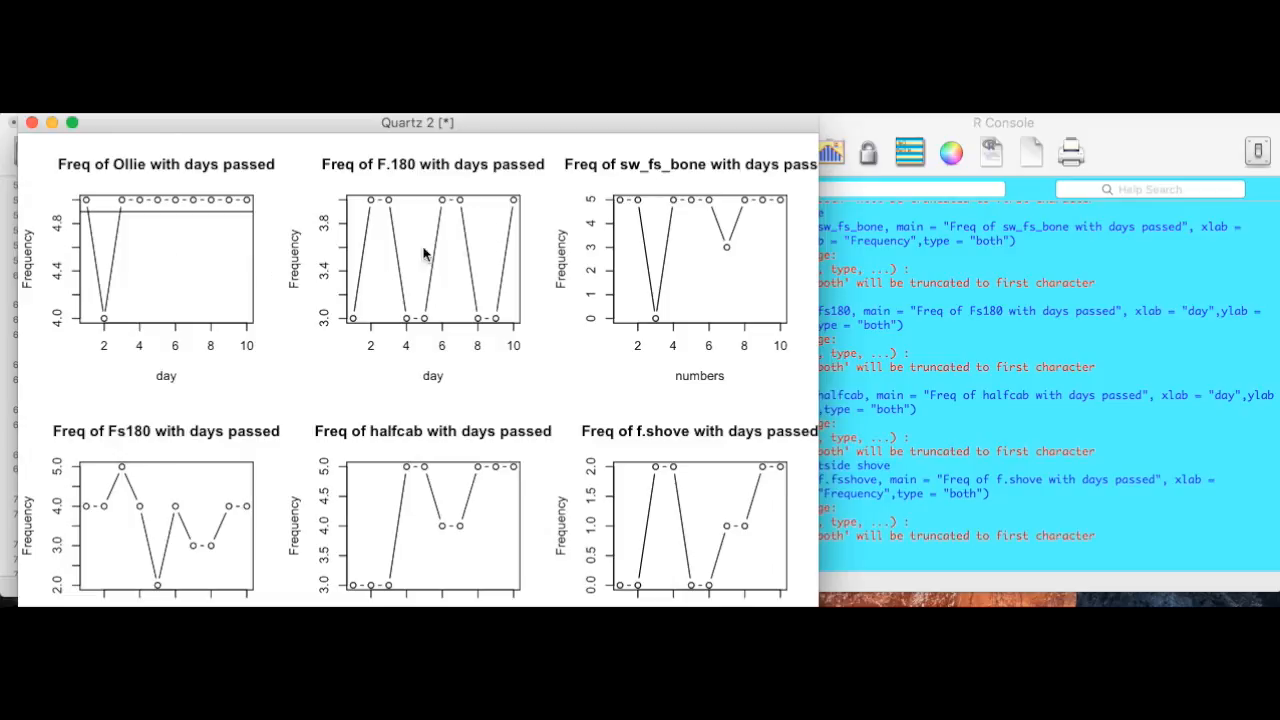
pyautogui.moveTo(408, 180)
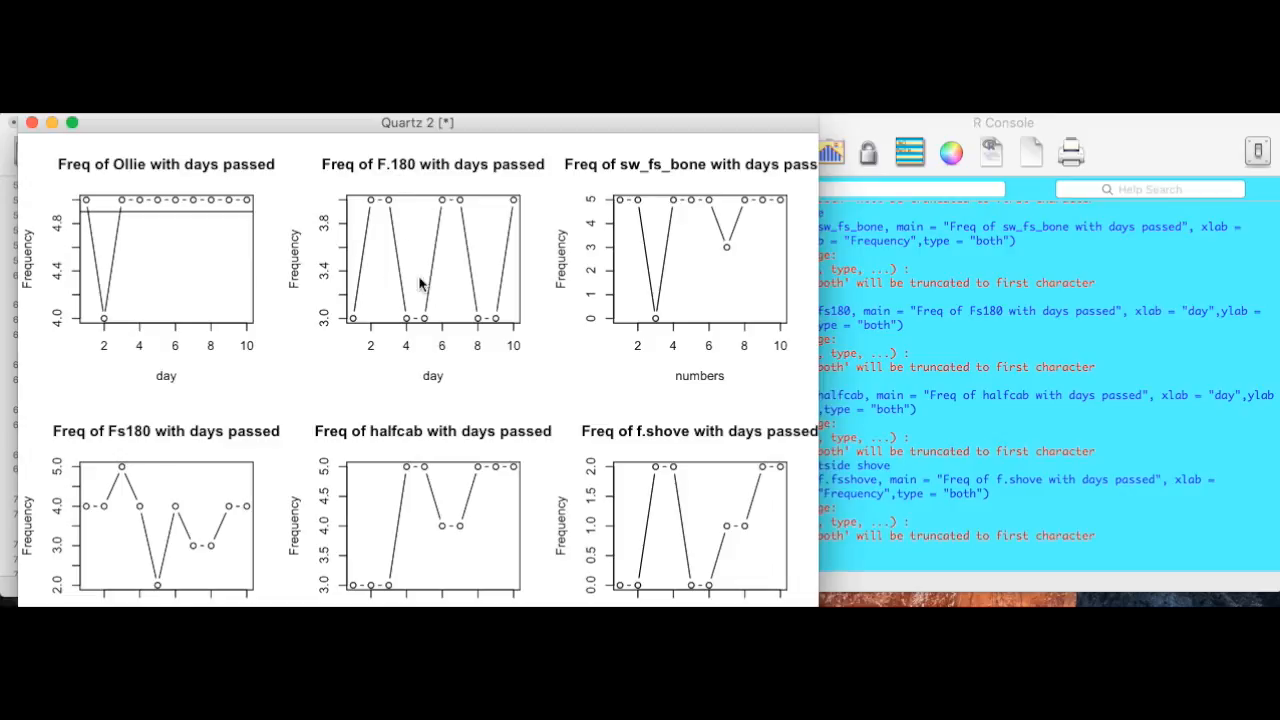
pyautogui.moveTo(648, 260)
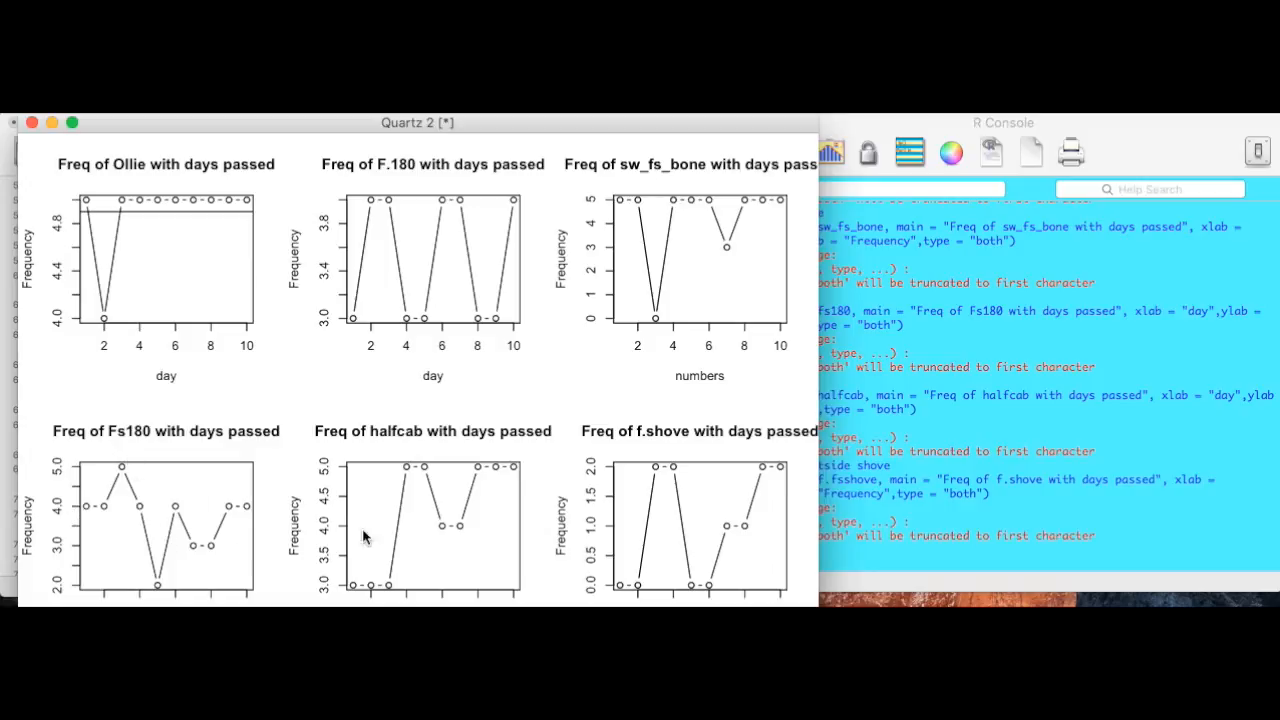
pyautogui.moveTo(652, 500)
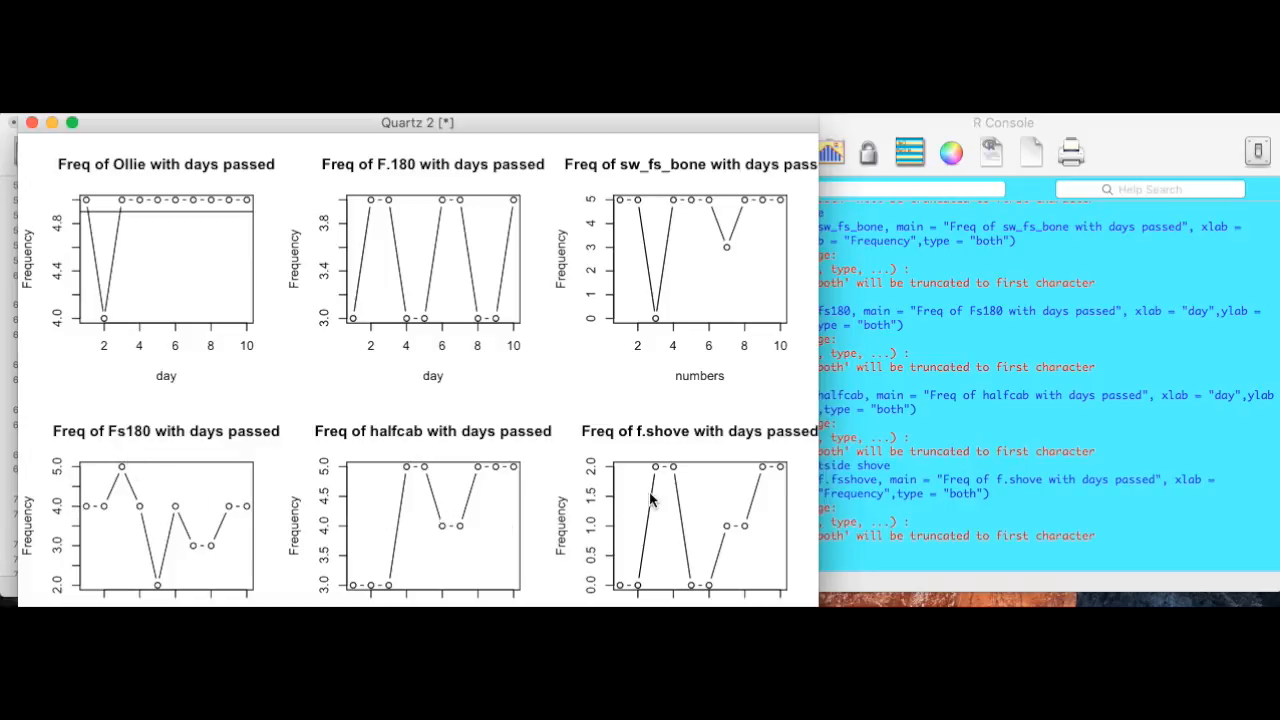
pyautogui.moveTo(644, 446)
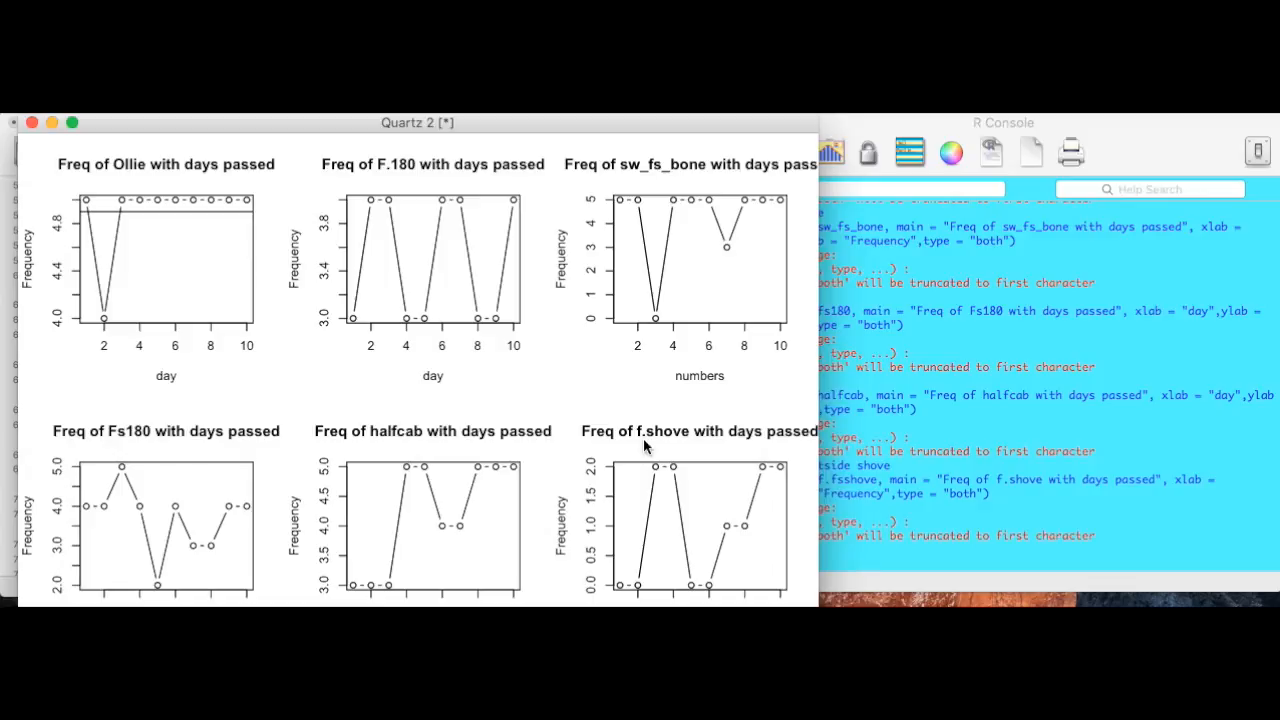
pyautogui.moveTo(676, 442)
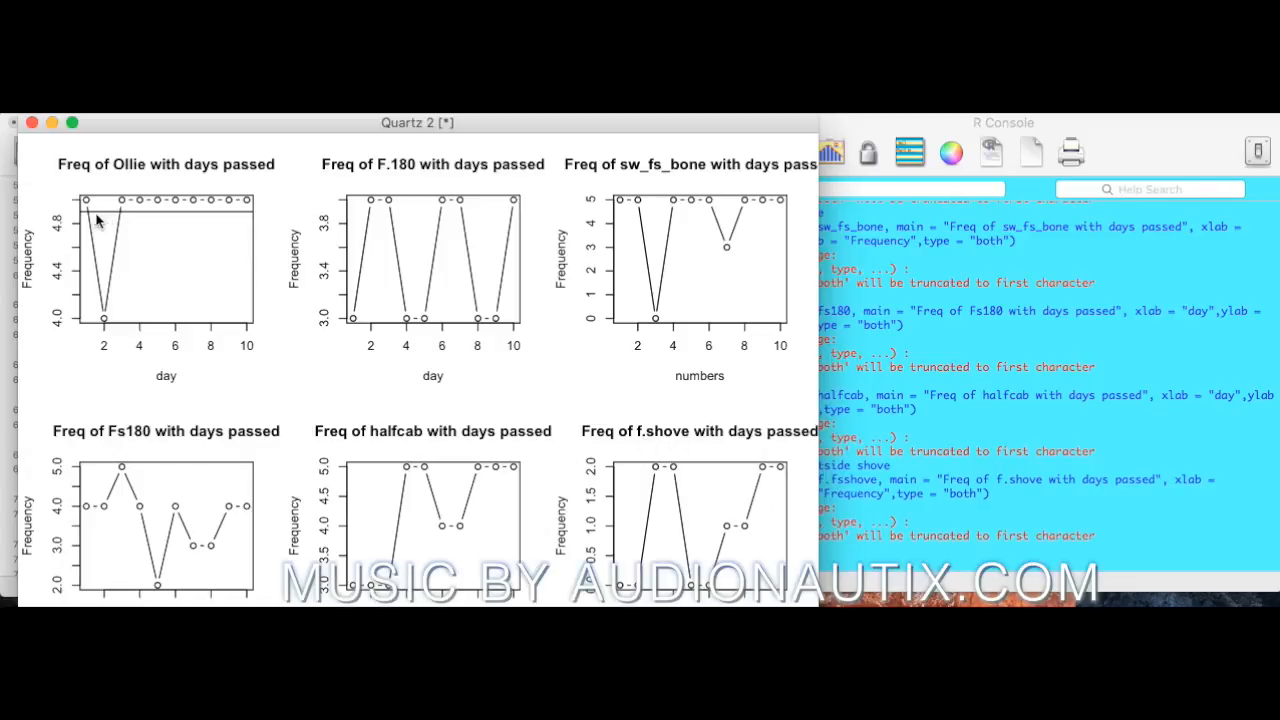
pyautogui.moveTo(86, 214)
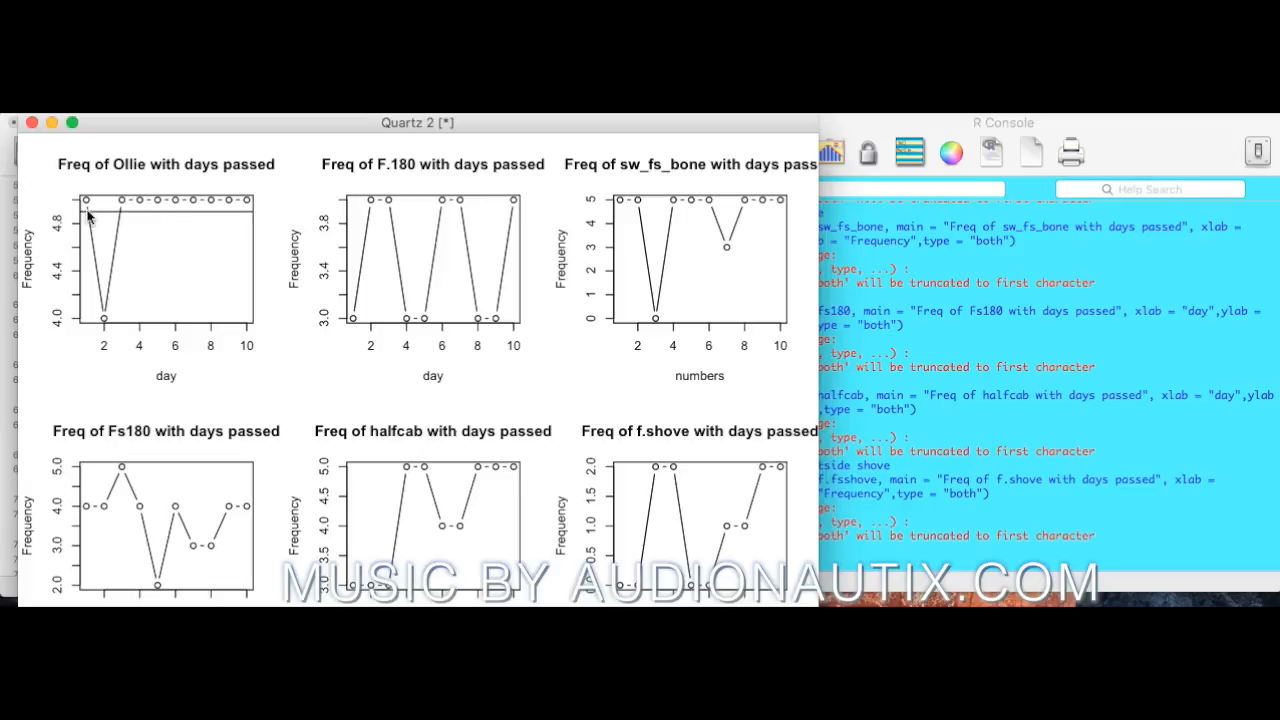
pyautogui.moveTo(136, 218)
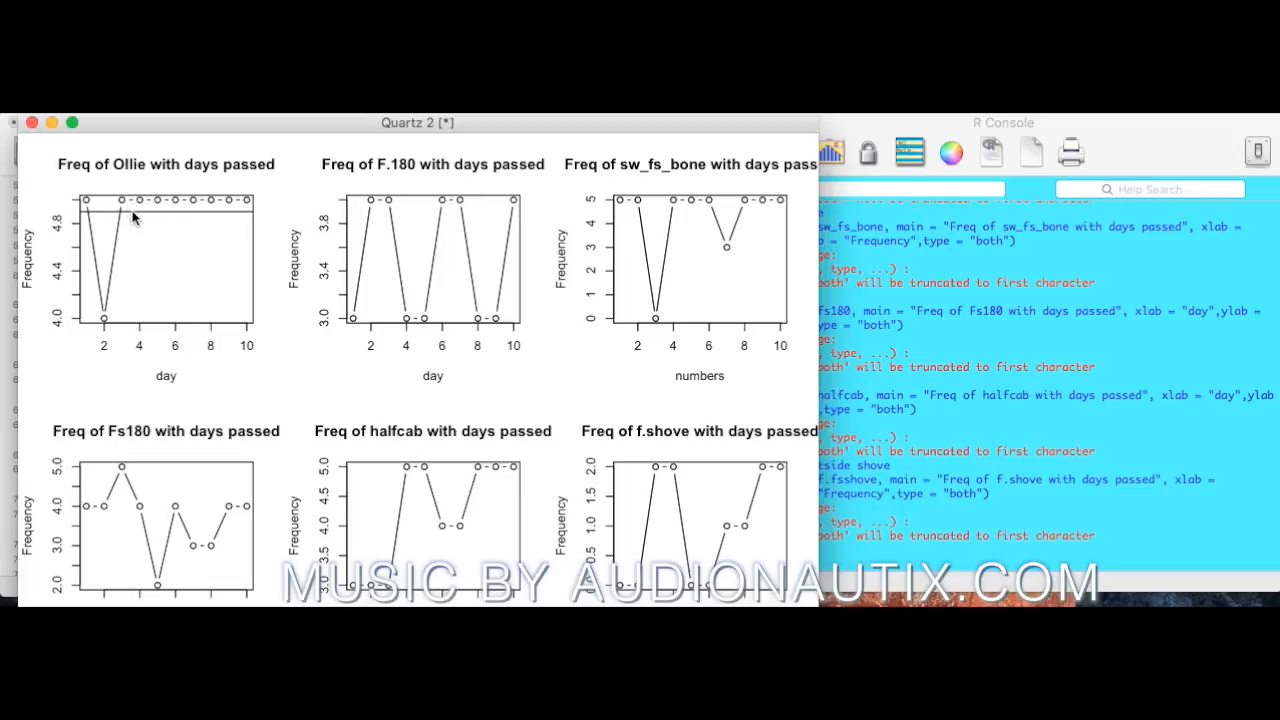
pyautogui.moveTo(128, 204)
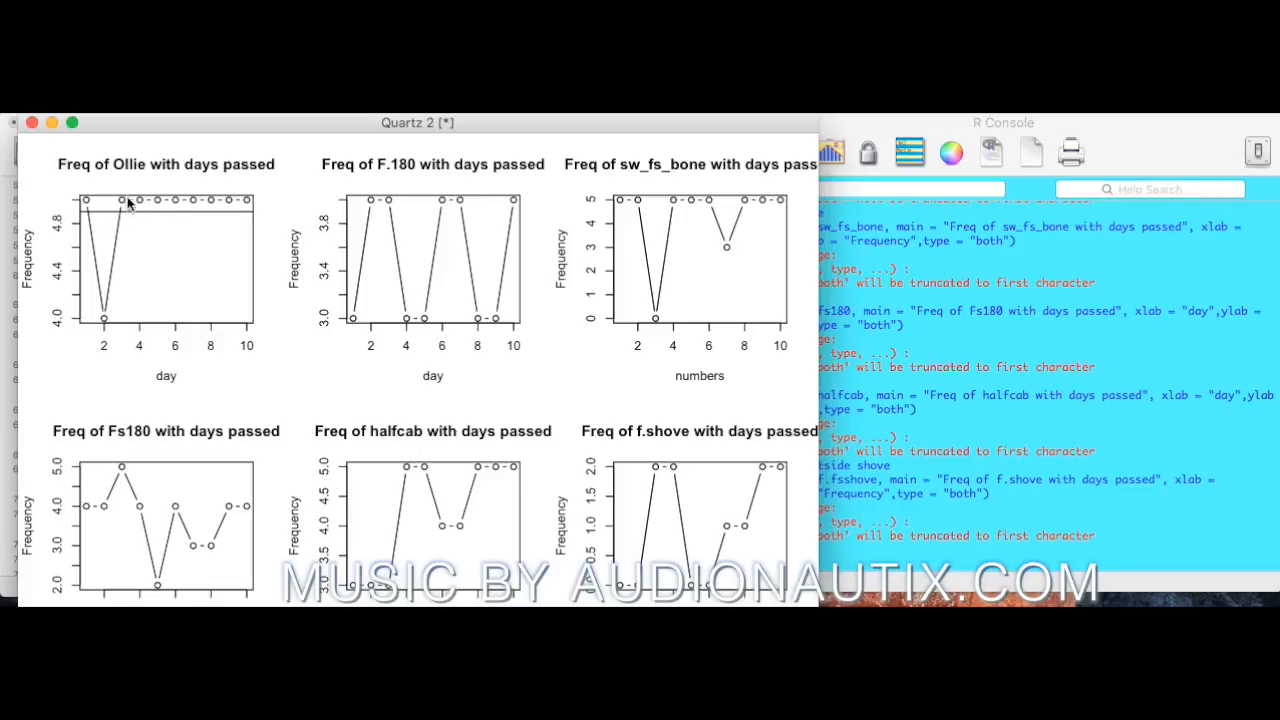
pyautogui.moveTo(210, 210)
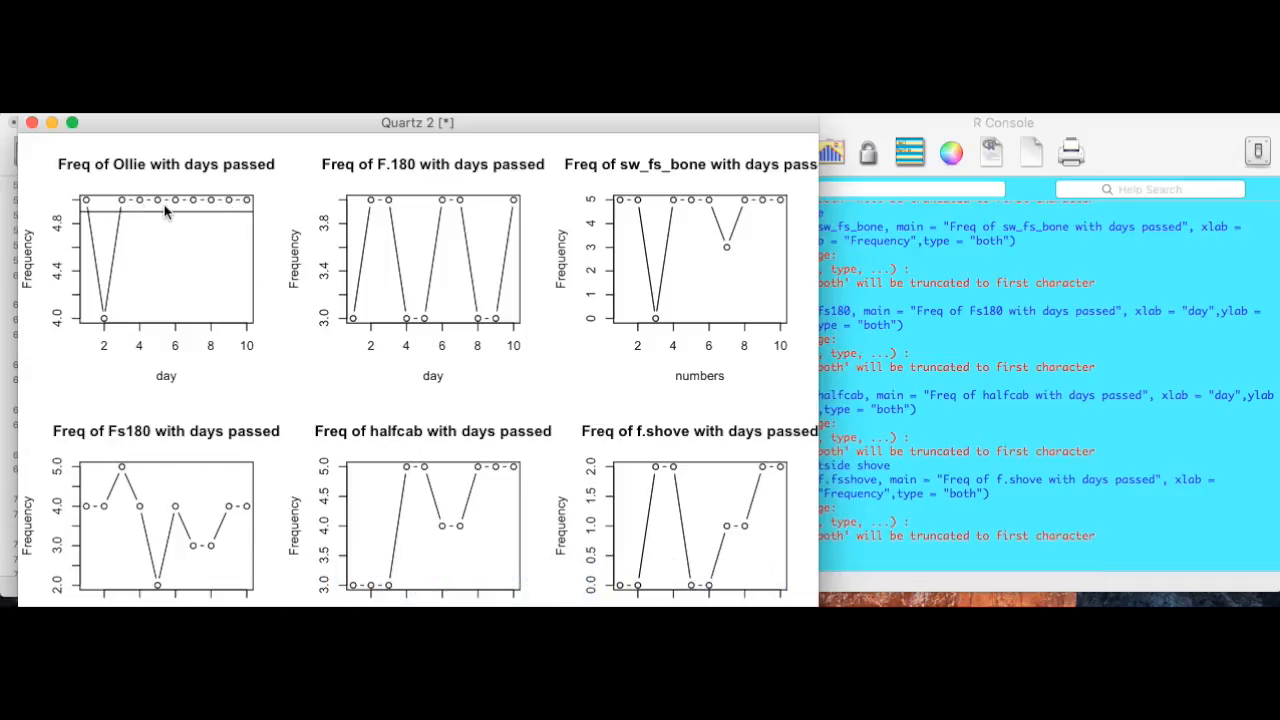
pyautogui.moveTo(148, 210)
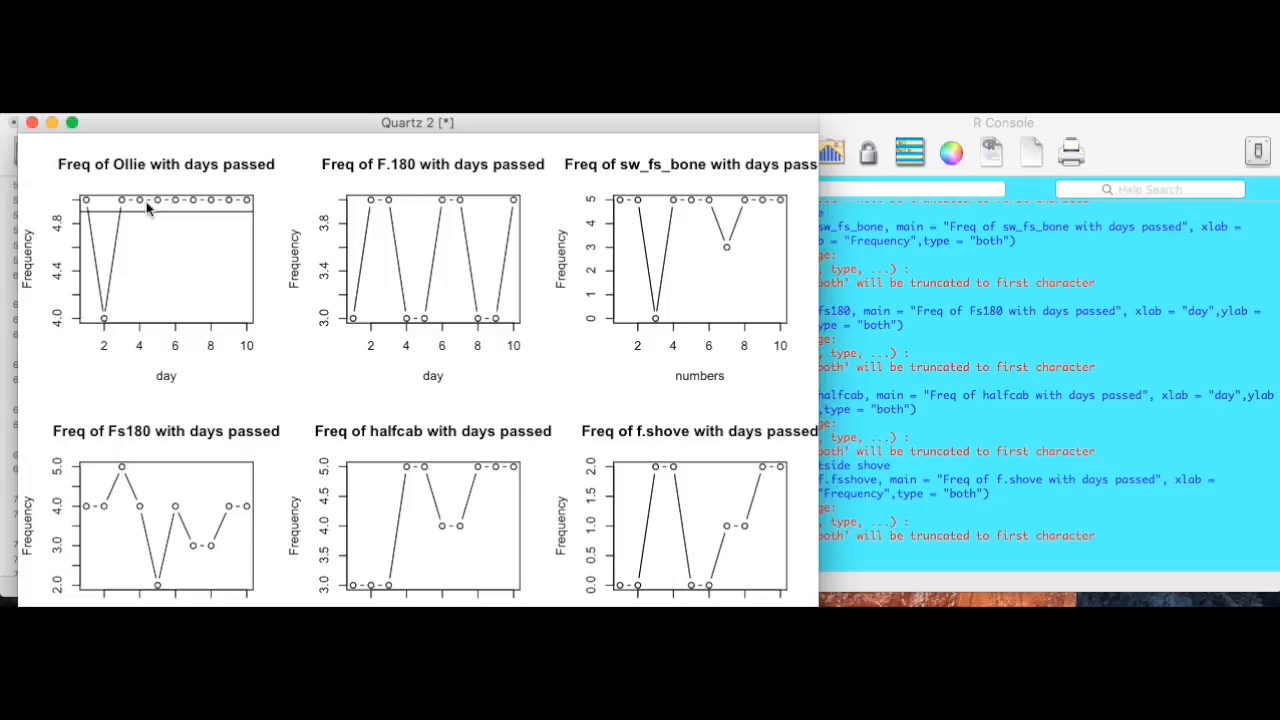
pyautogui.moveTo(248, 208)
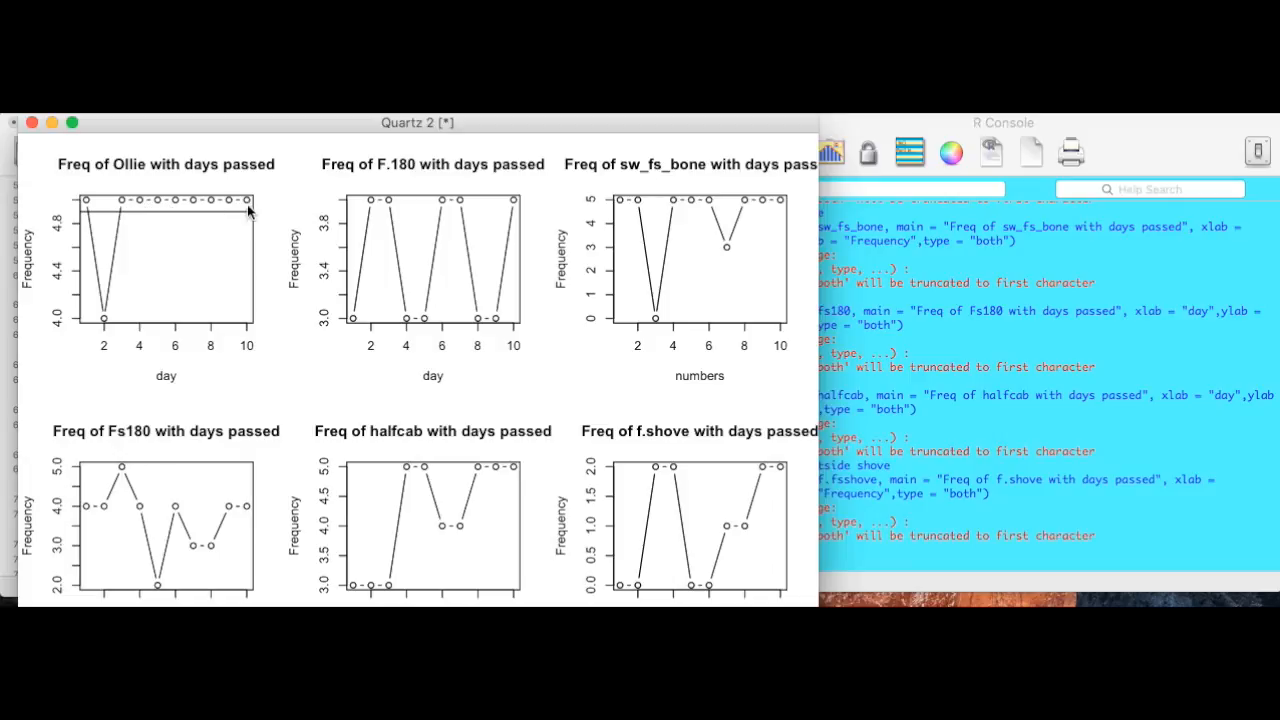